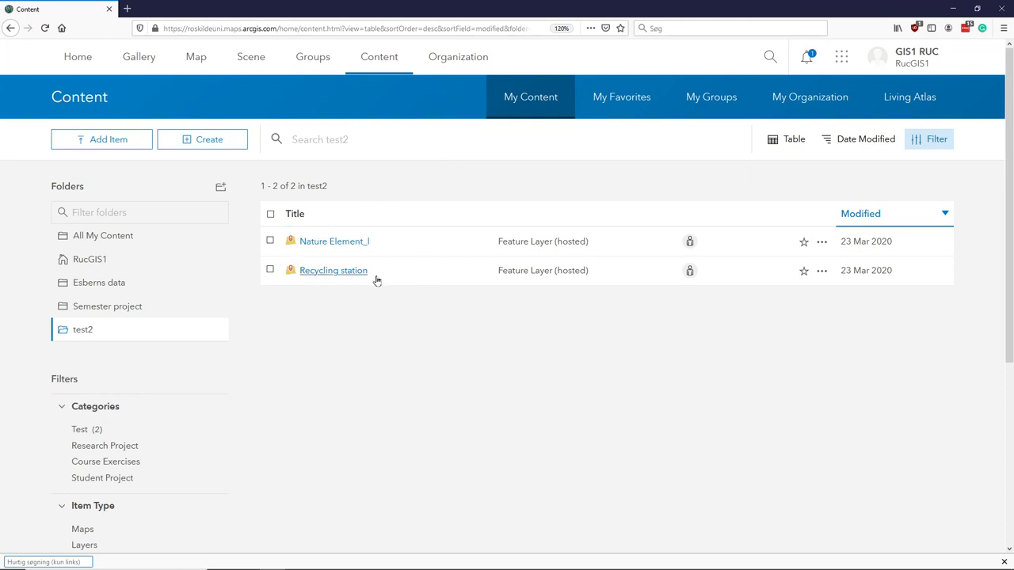
{"action": "mouse_move", "coordinate": [334, 241]}
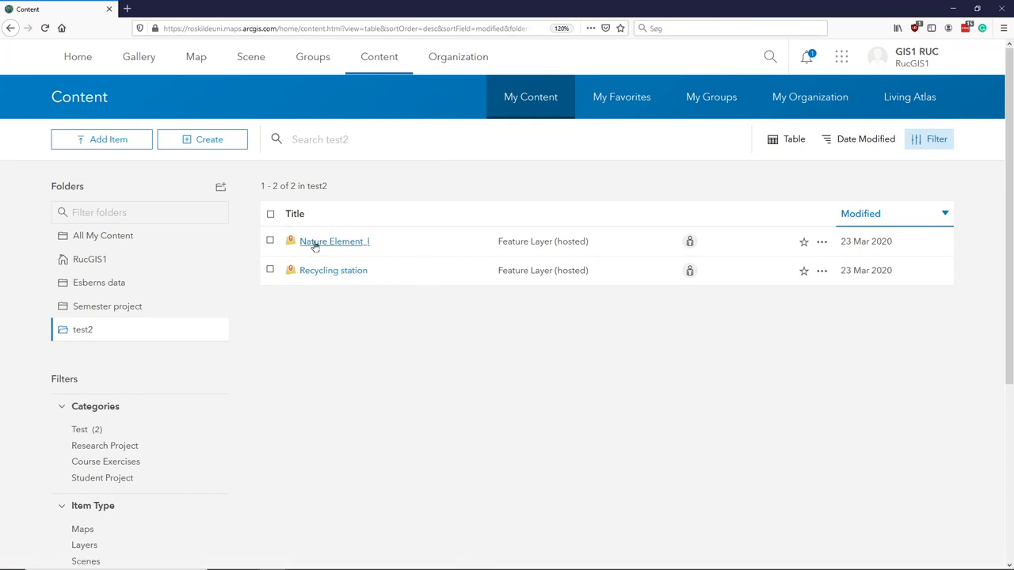
{"action": "mouse_move", "coordinate": [334, 270]}
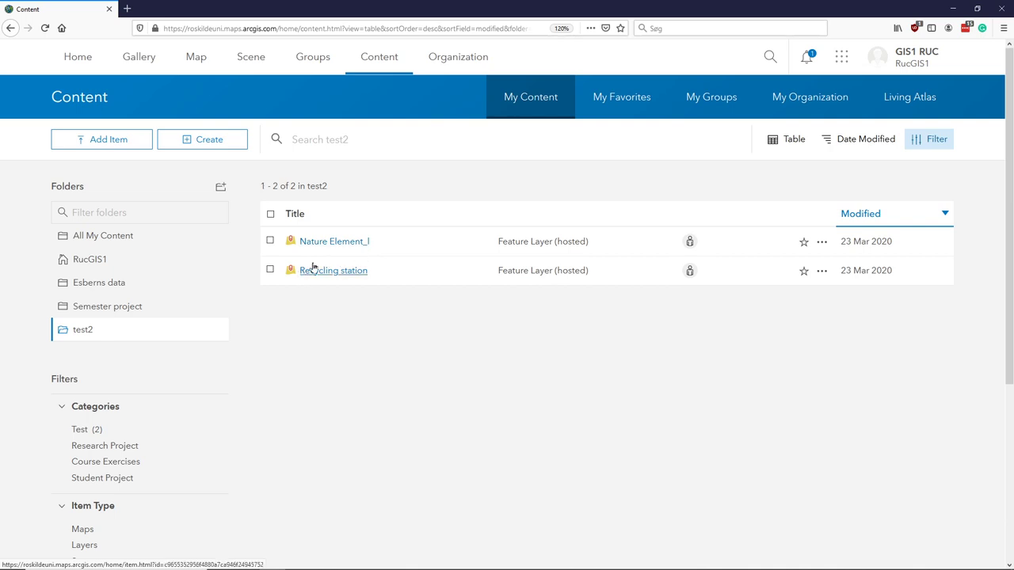
{"action": "mouse_move", "coordinate": [307, 259]}
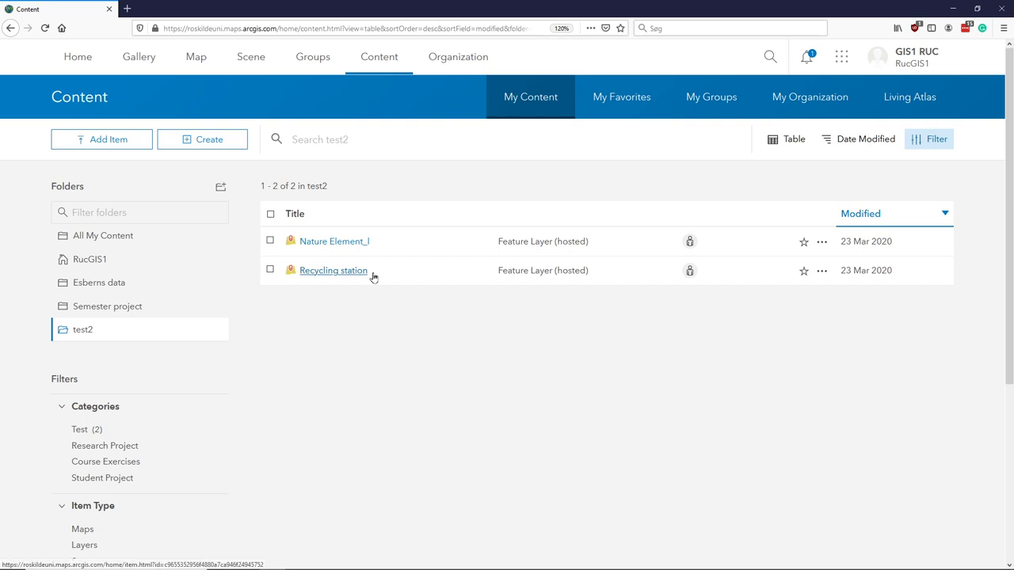
{"action": "mouse_move", "coordinate": [335, 276]}
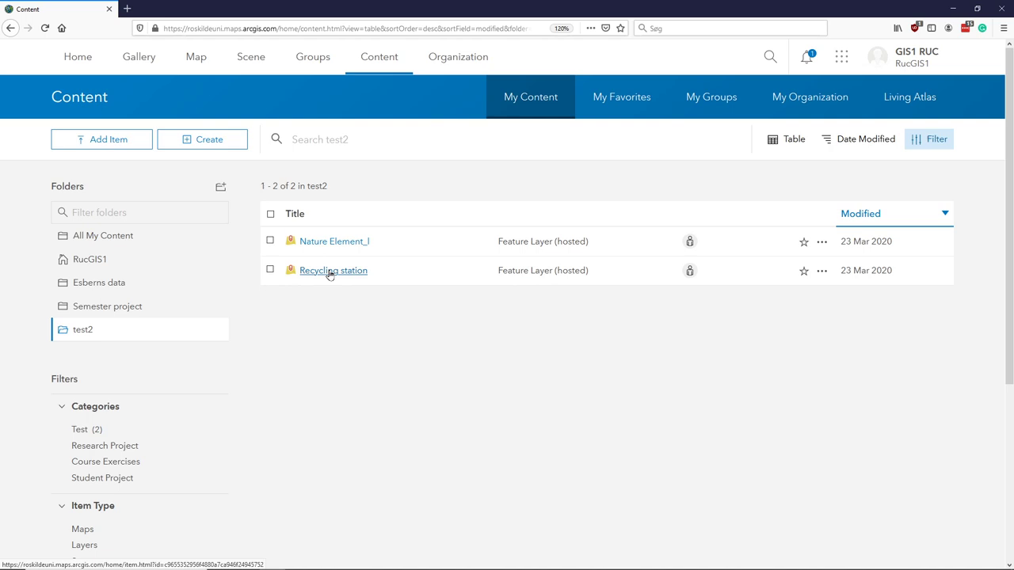
Step: Open the Recycling station item's Overview page from the content list
{"action": "left_click", "coordinate": [332, 271]}
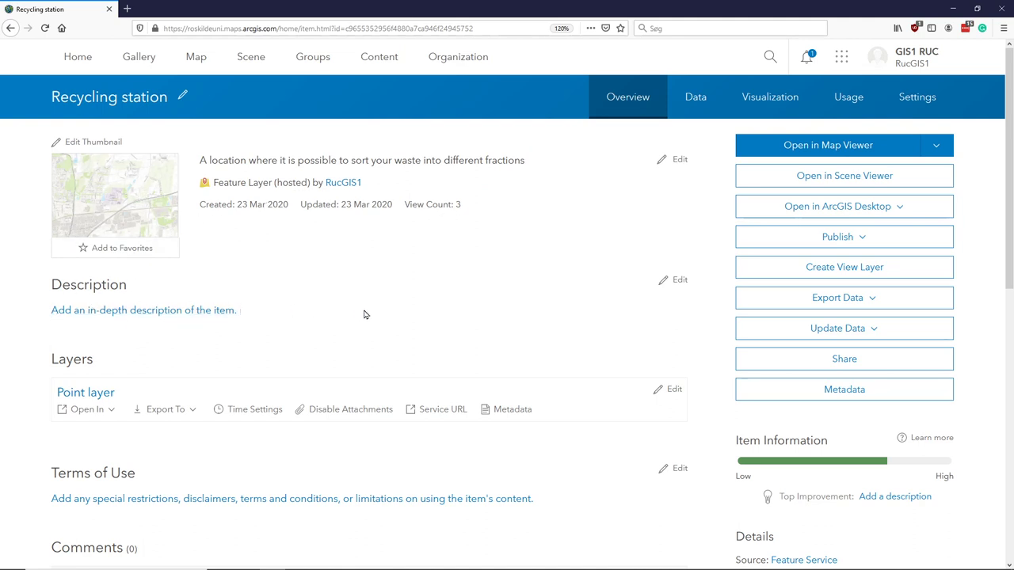
{"action": "mouse_move", "coordinate": [359, 224]}
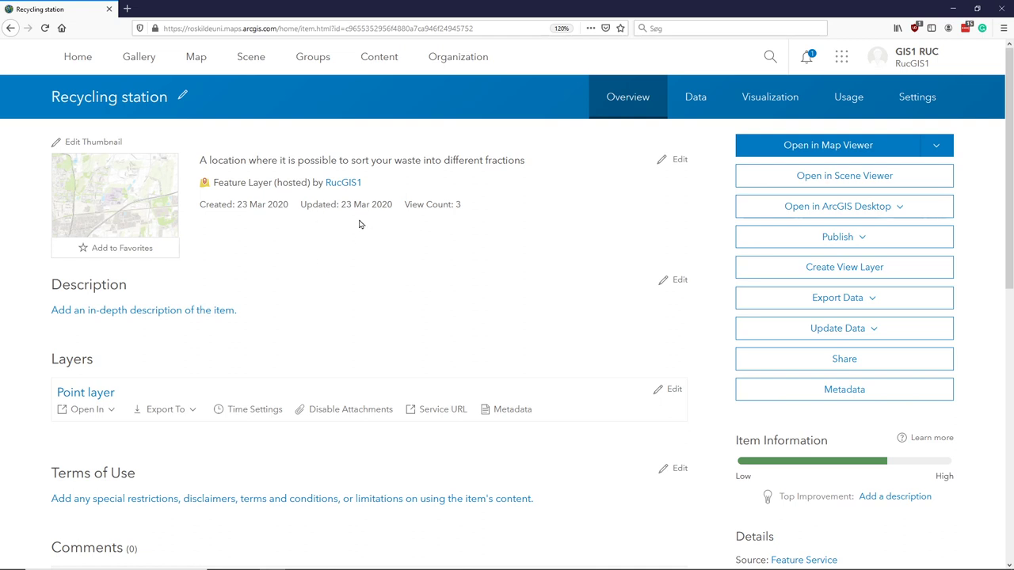
{"action": "mouse_move", "coordinate": [455, 340]}
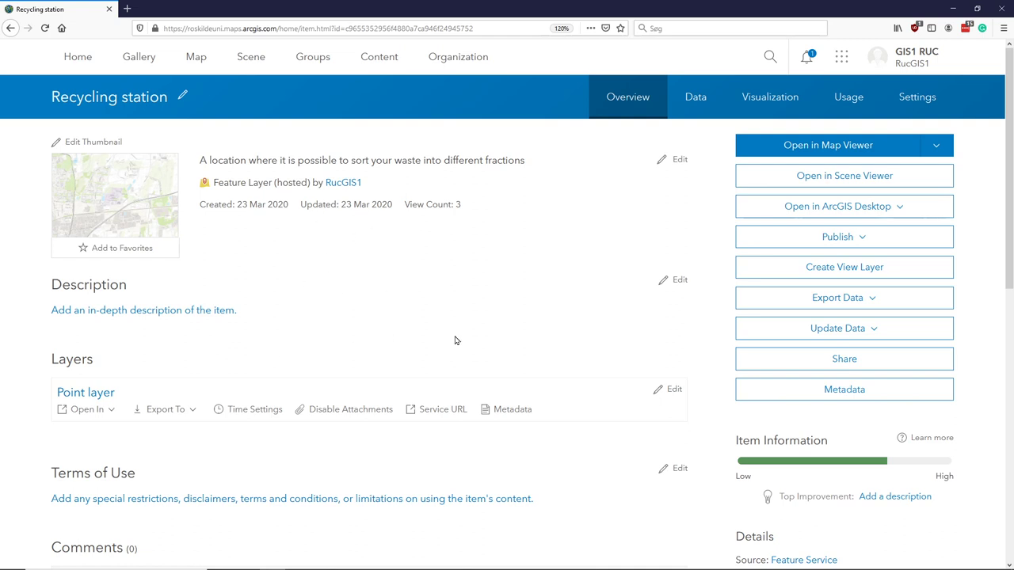
{"action": "mouse_move", "coordinate": [190, 364]}
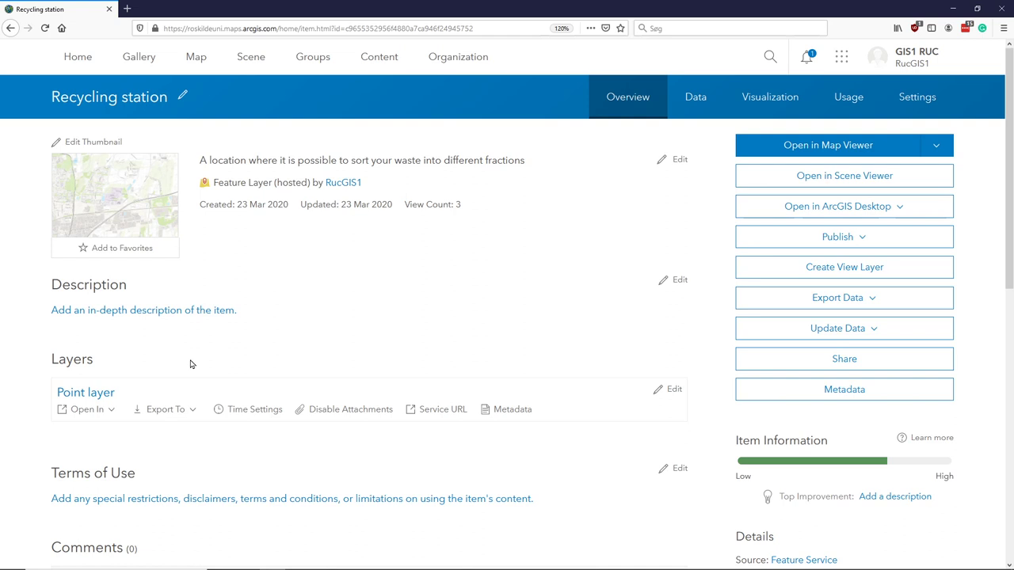
{"action": "mouse_move", "coordinate": [368, 325]}
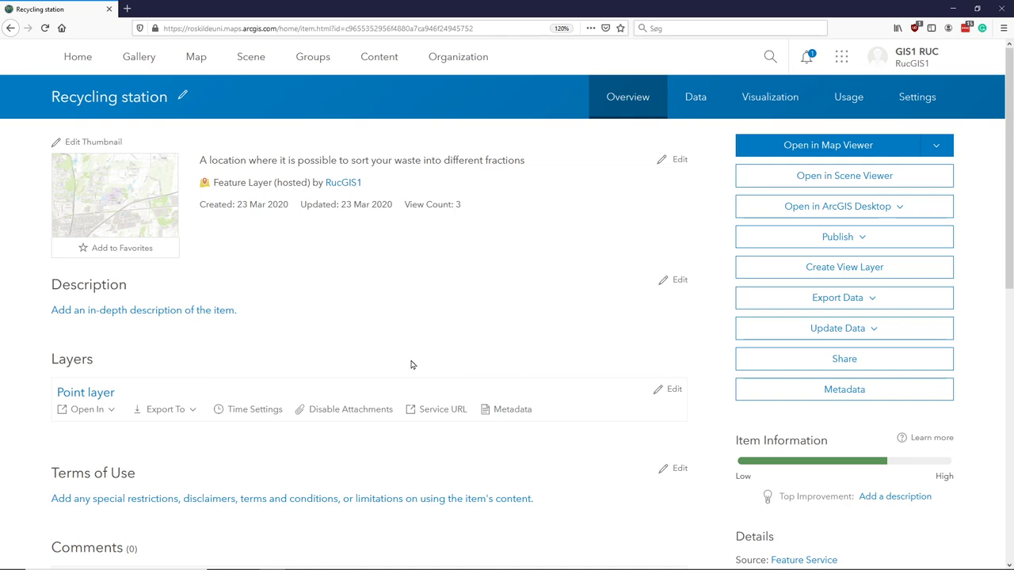
{"action": "mouse_move", "coordinate": [570, 445]}
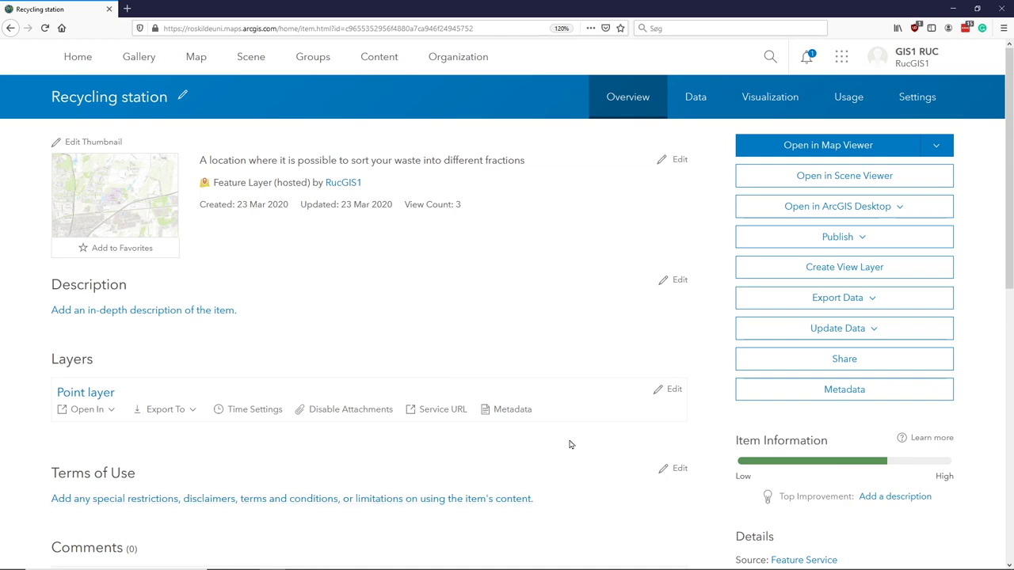
{"action": "scroll", "scroll_direction": "down", "scroll_amount": 3}
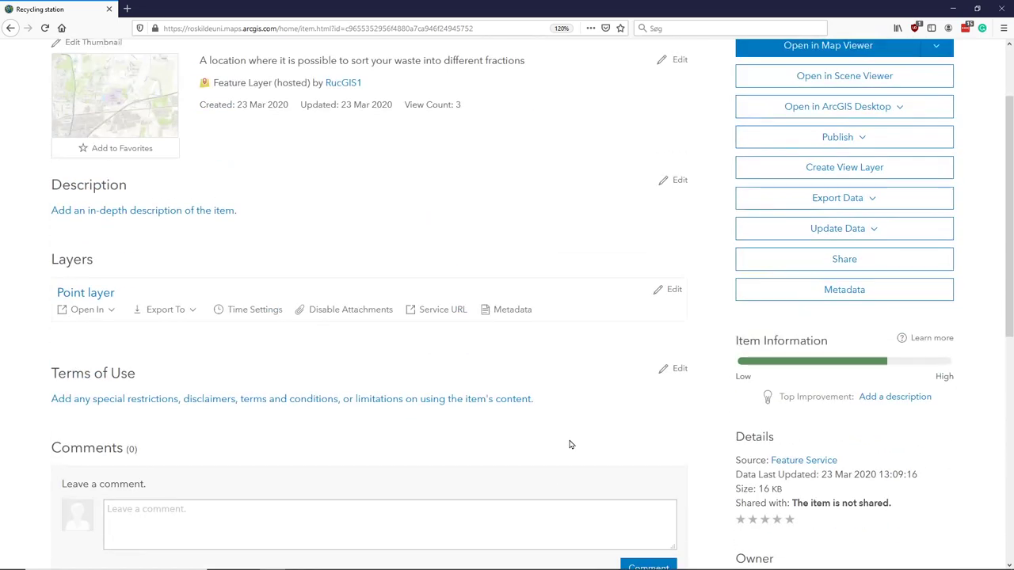
{"action": "mouse_move", "coordinate": [755, 404]}
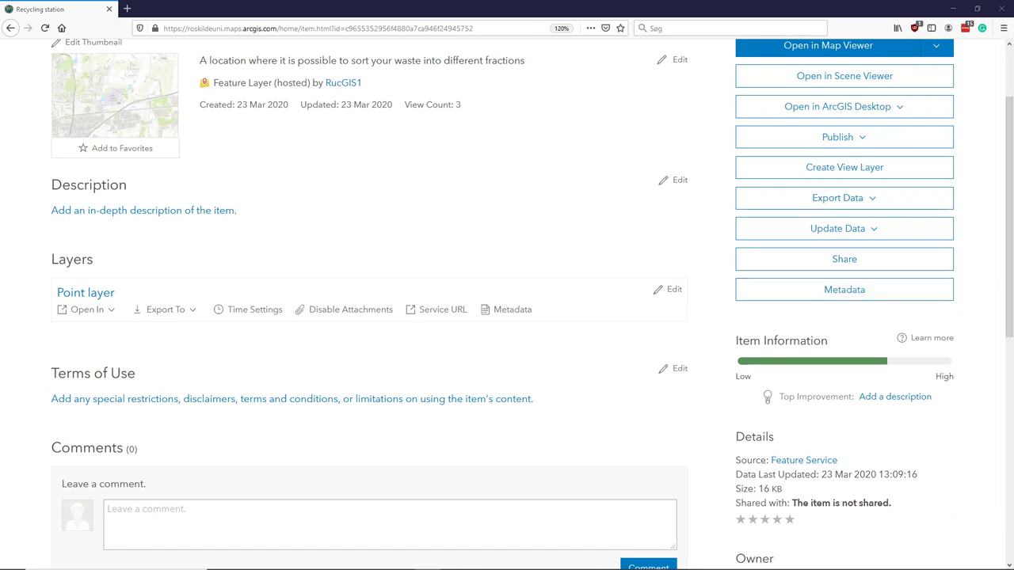
{"action": "scroll", "scroll_direction": "down", "scroll_amount": 3}
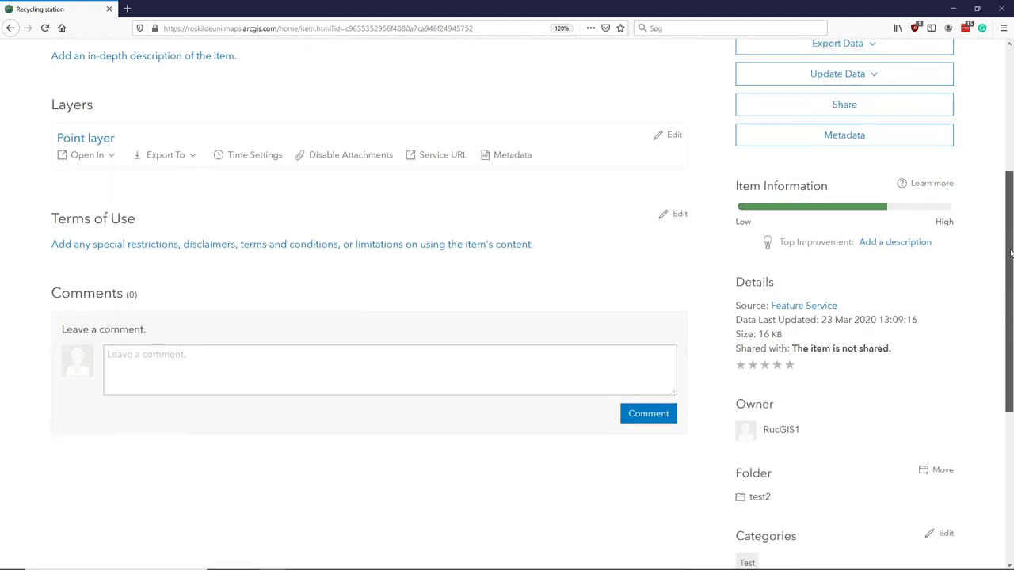
{"action": "scroll", "scroll_direction": "down", "scroll_amount": 3}
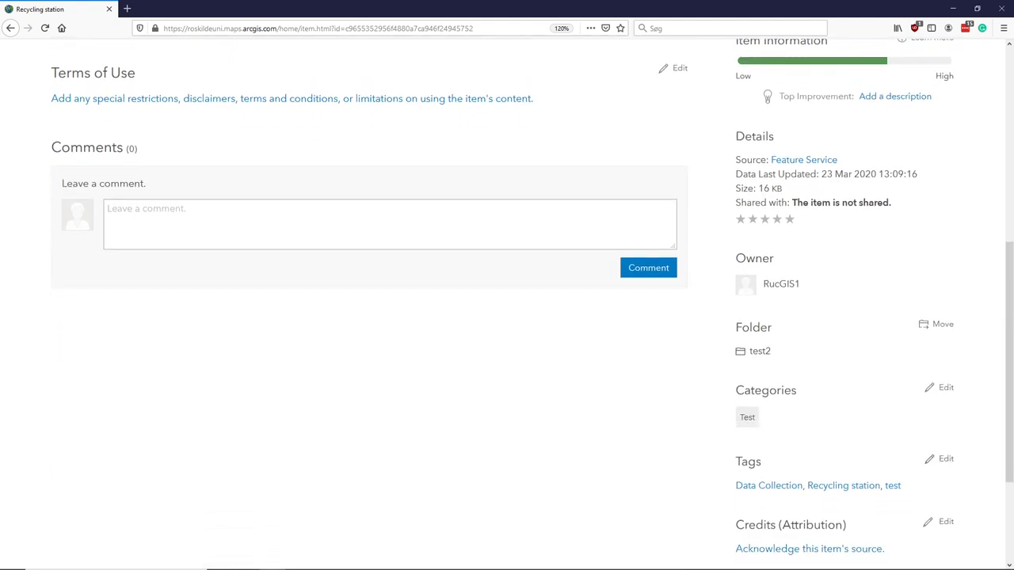
{"action": "scroll", "scroll_direction": "up", "scroll_amount": 3}
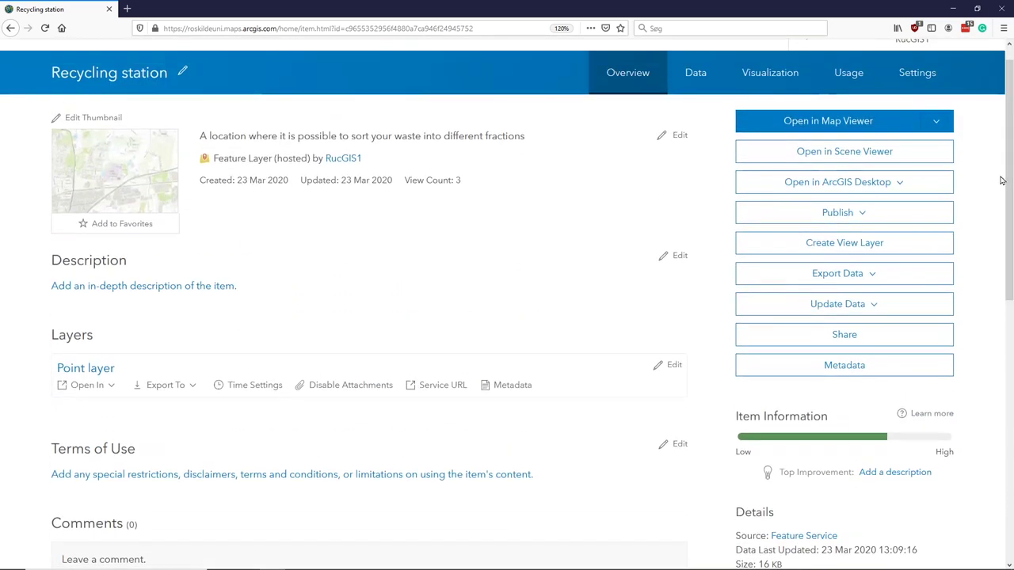
{"action": "mouse_move", "coordinate": [532, 187]}
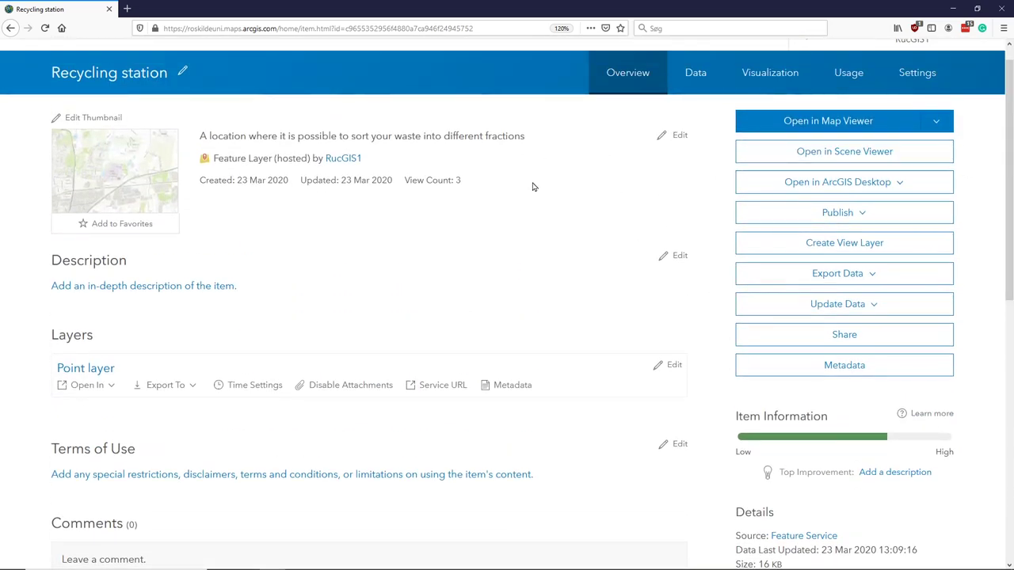
{"action": "mouse_move", "coordinate": [848, 72]}
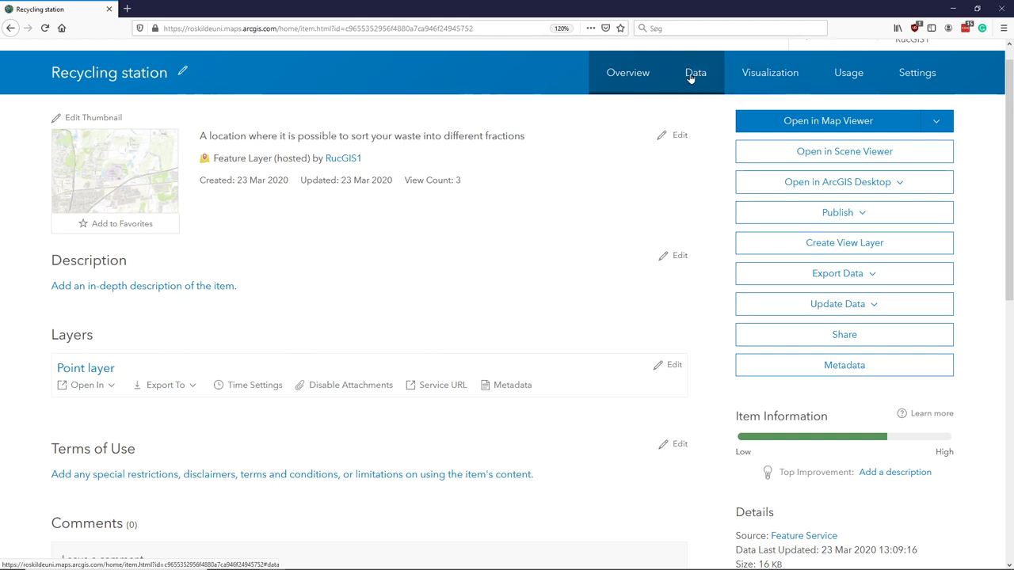
Step: Show the Data table for the Recycling station point layer, which has zero features
{"action": "left_click", "coordinate": [694, 72]}
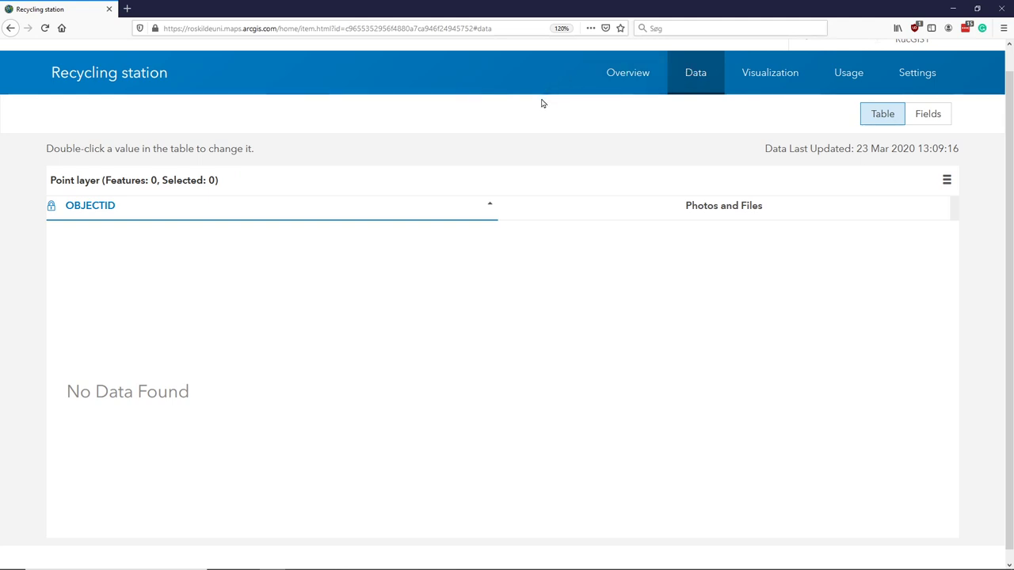
{"action": "mouse_move", "coordinate": [483, 182]}
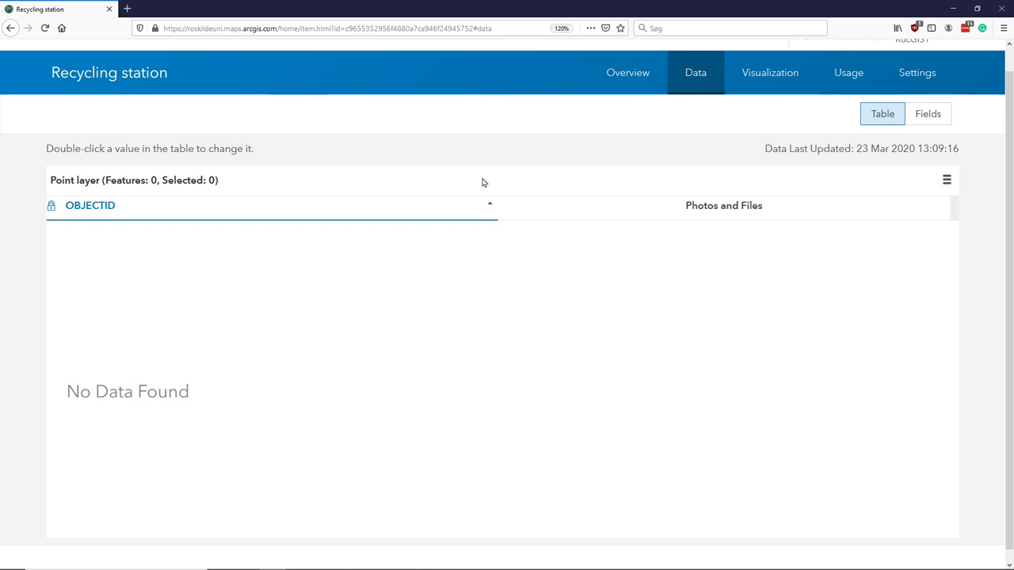
{"action": "mouse_move", "coordinate": [376, 196]}
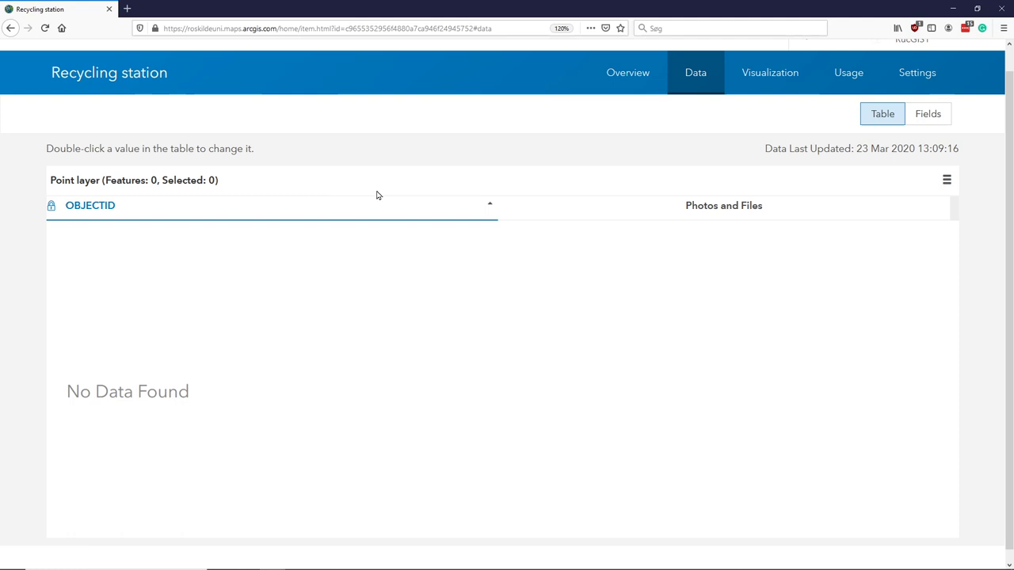
{"action": "mouse_move", "coordinate": [948, 180]}
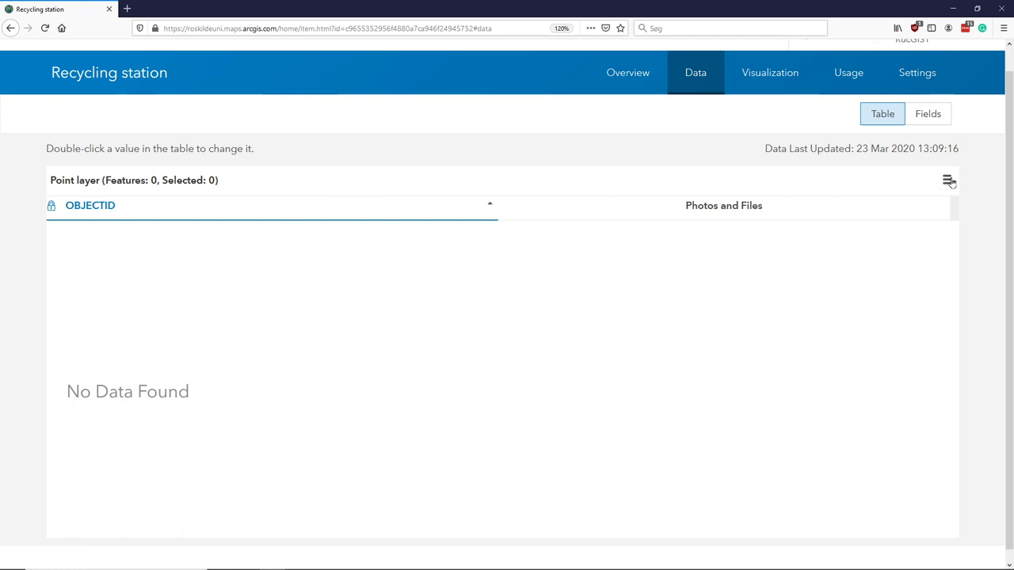
{"action": "mouse_move", "coordinate": [924, 130]}
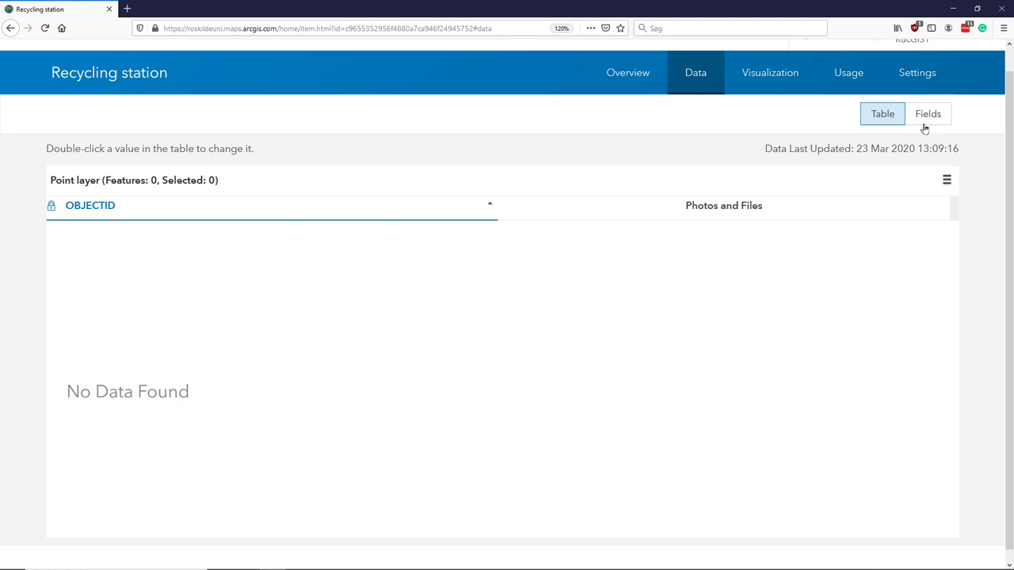
{"action": "left_click", "coordinate": [928, 114]}
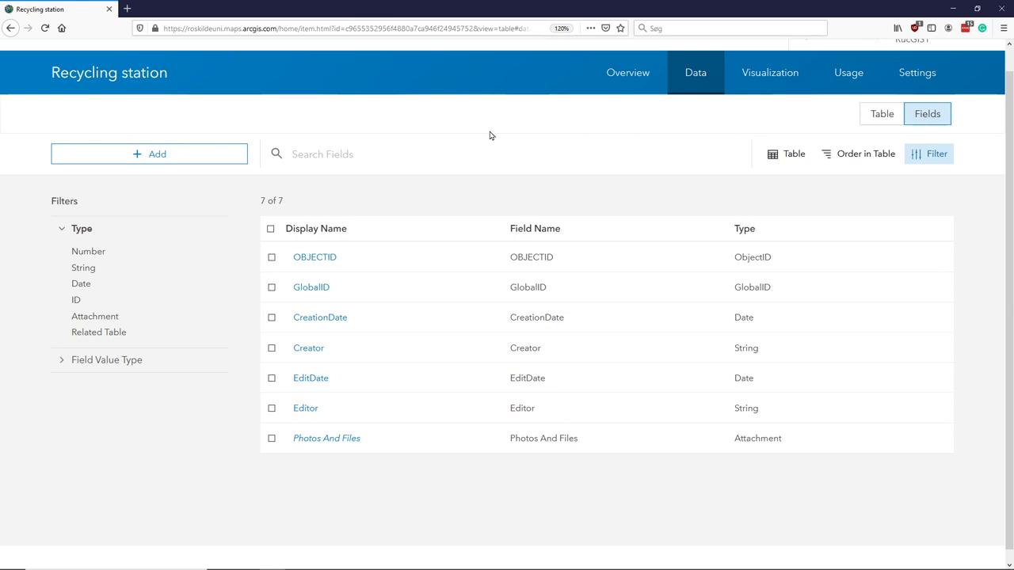
{"action": "mouse_move", "coordinate": [866, 114]}
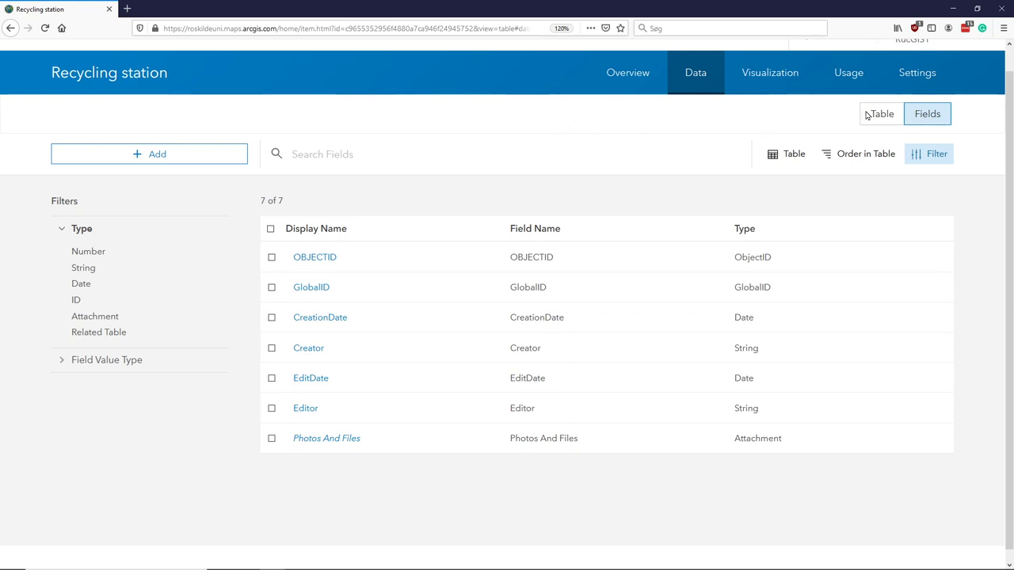
{"action": "mouse_move", "coordinate": [927, 113]}
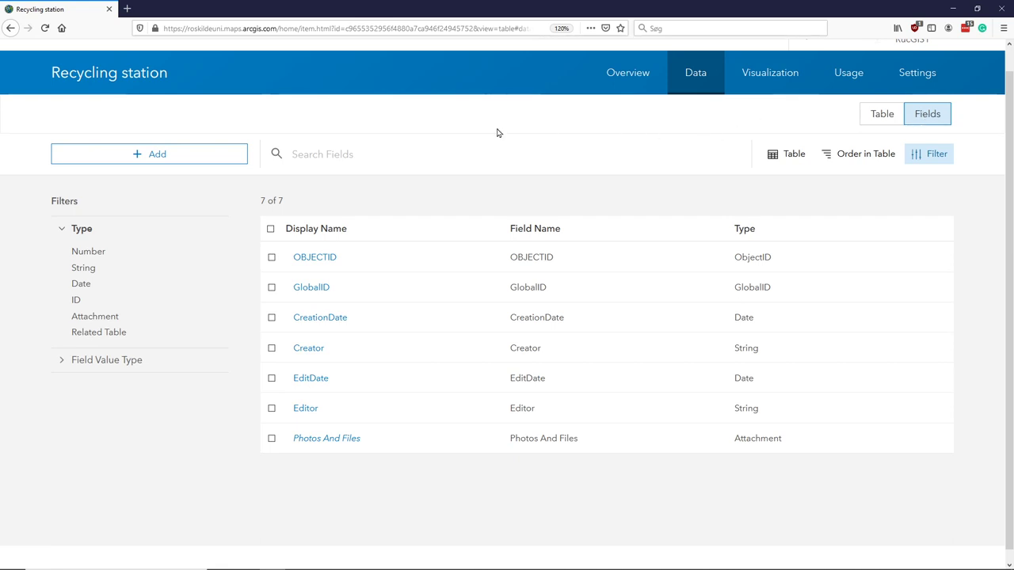
{"action": "mouse_move", "coordinate": [402, 458]}
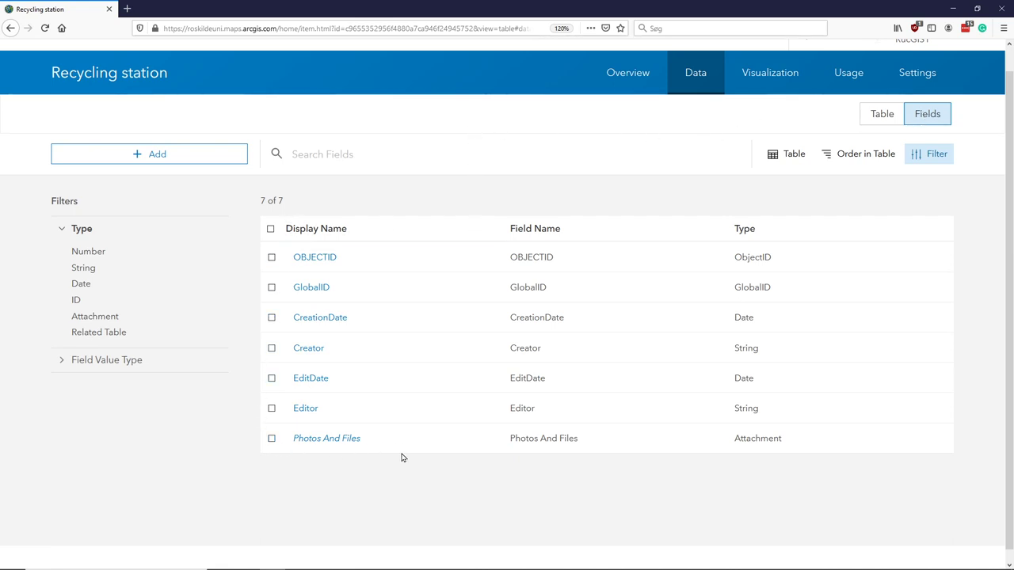
{"action": "mouse_move", "coordinate": [527, 423]}
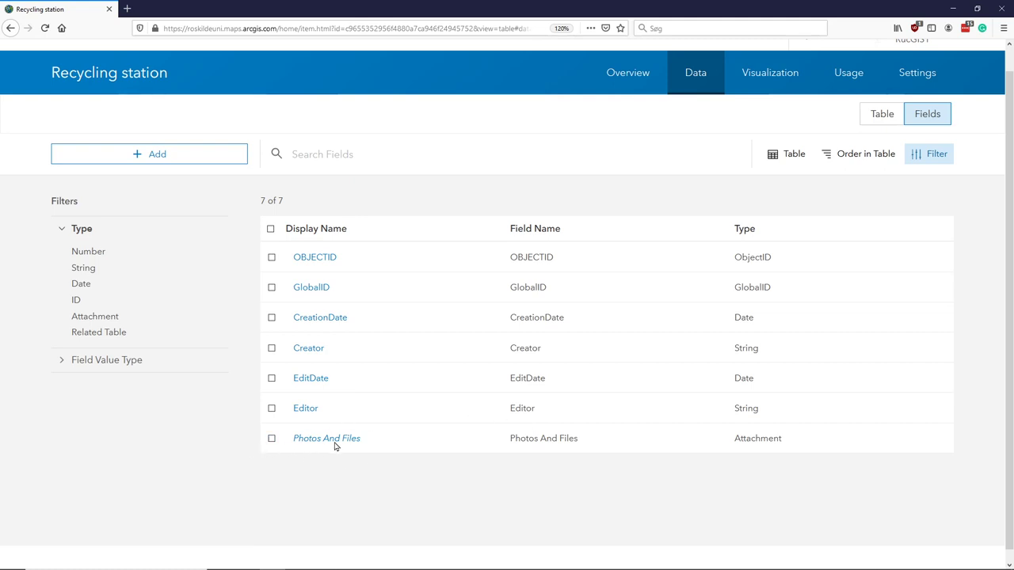
{"action": "mouse_move", "coordinate": [355, 445]}
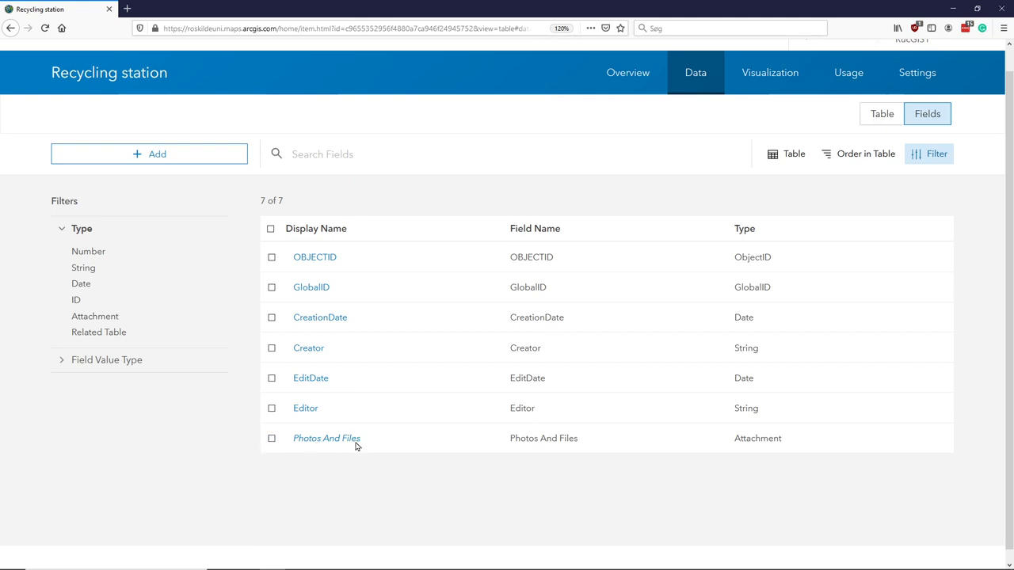
{"action": "mouse_move", "coordinate": [367, 408]}
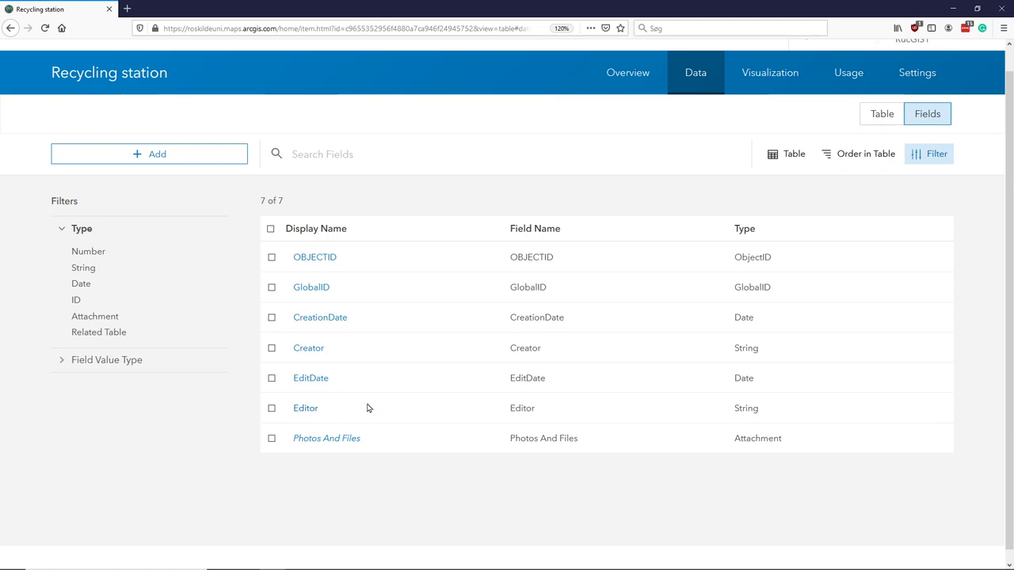
{"action": "mouse_move", "coordinate": [309, 347]}
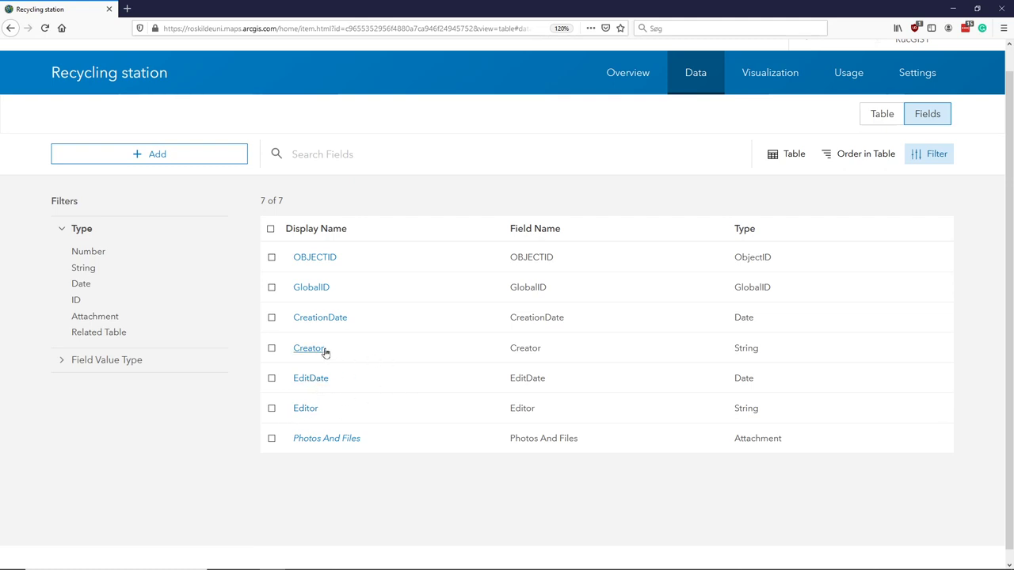
{"action": "mouse_move", "coordinate": [339, 290]}
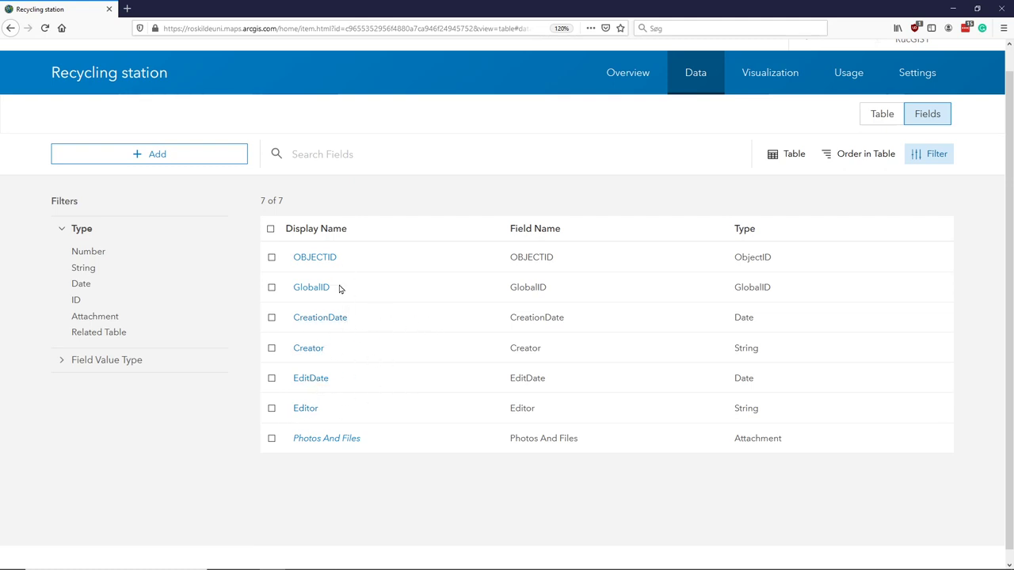
{"action": "mouse_move", "coordinate": [342, 352]}
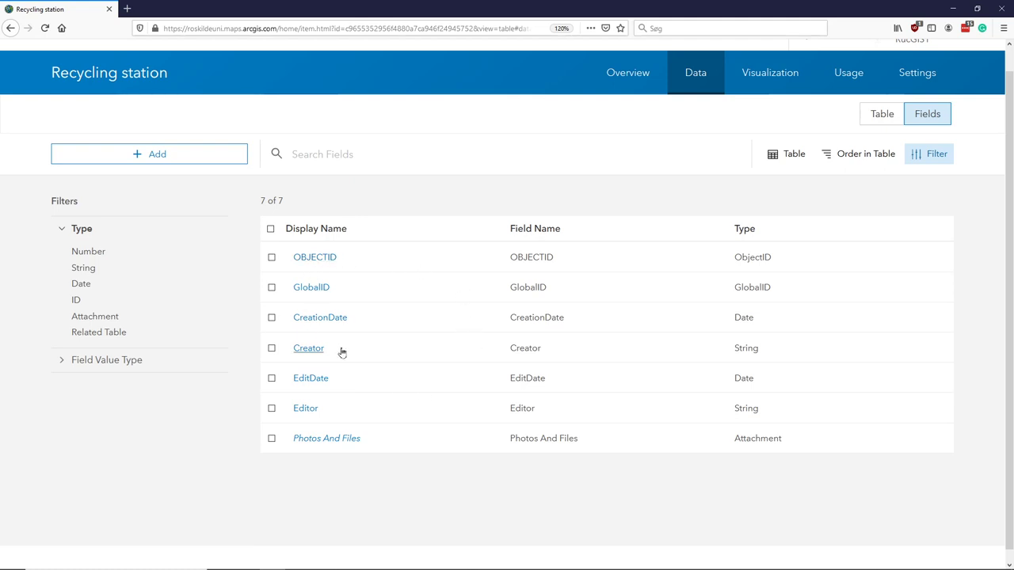
{"action": "mouse_move", "coordinate": [450, 294]}
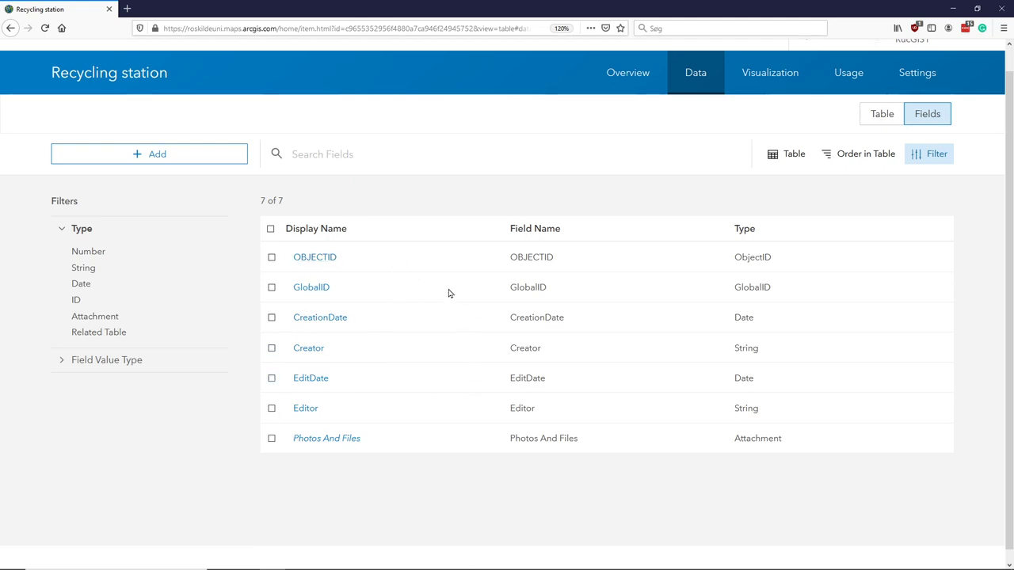
{"action": "mouse_move", "coordinate": [255, 327]}
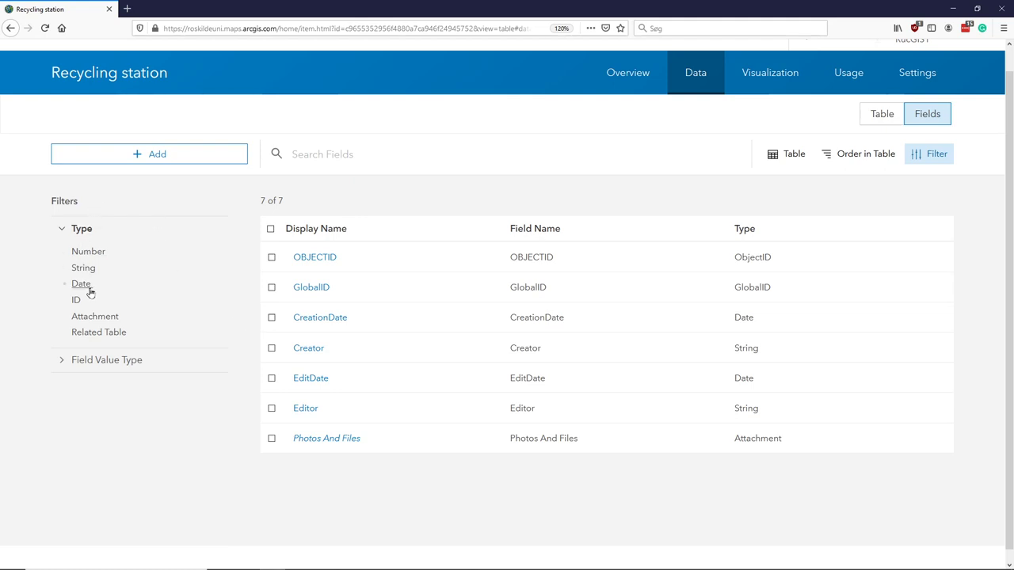
{"action": "mouse_move", "coordinate": [161, 418]}
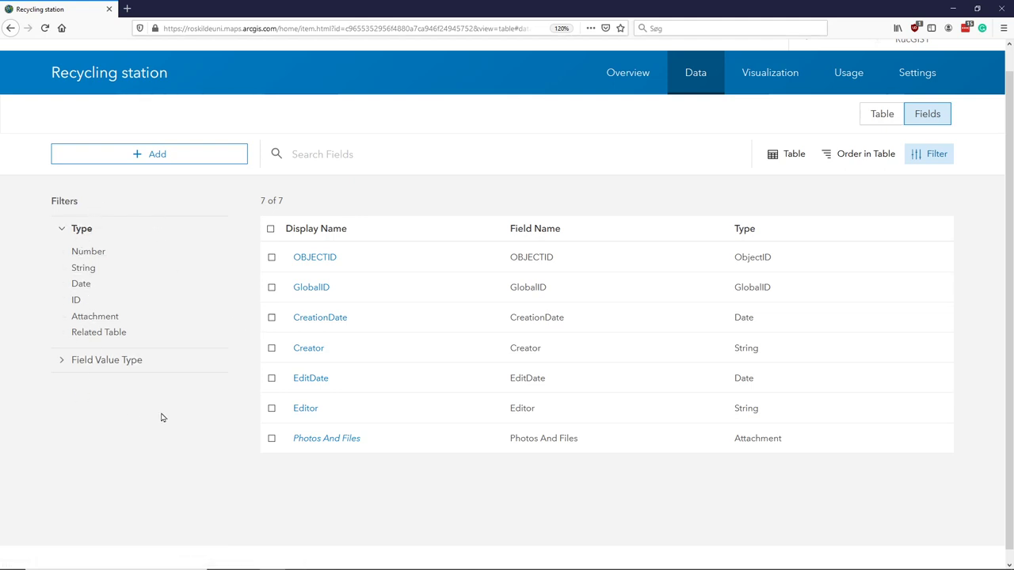
{"action": "mouse_move", "coordinate": [220, 471]}
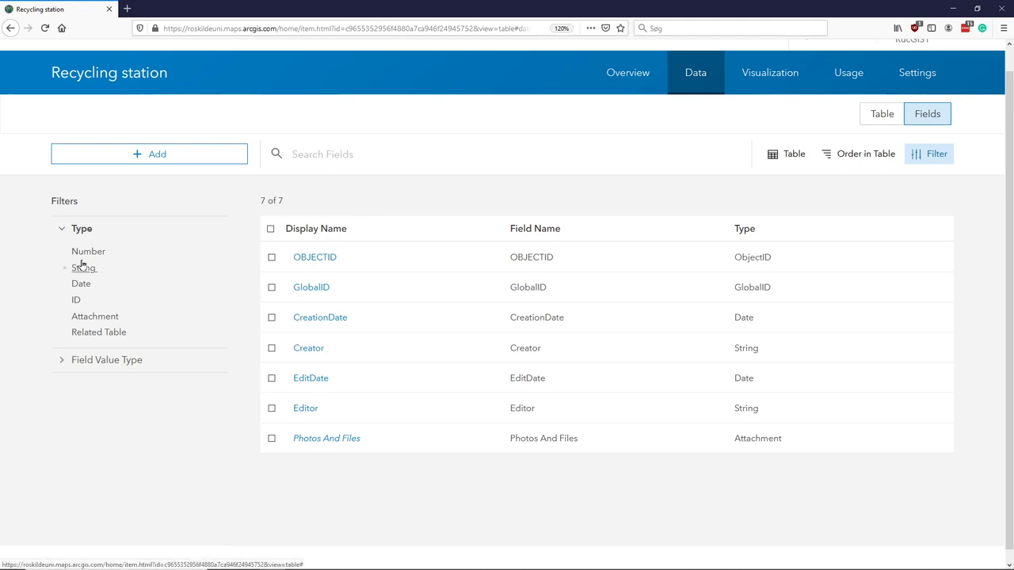
{"action": "mouse_move", "coordinate": [174, 242]}
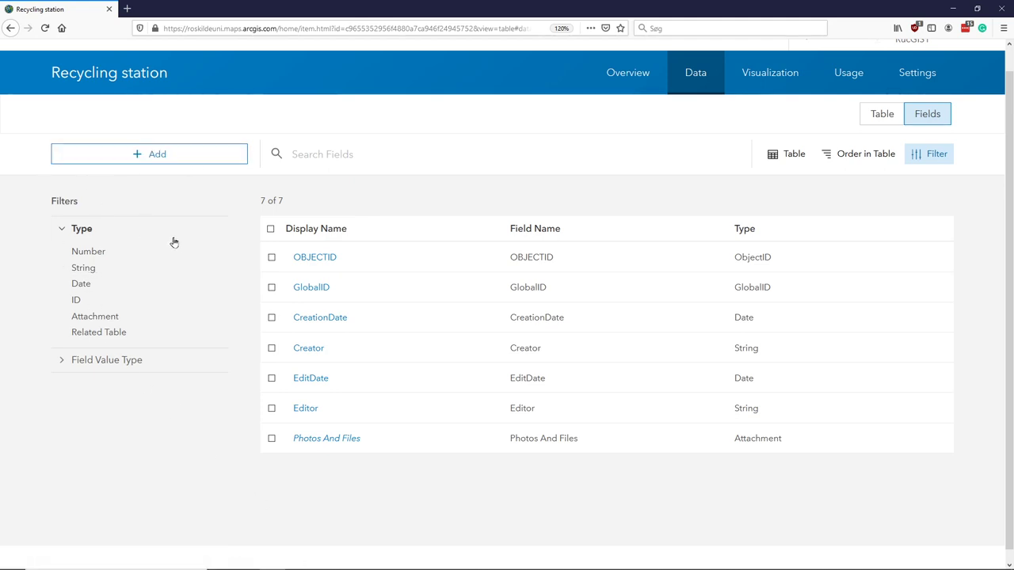
{"action": "mouse_move", "coordinate": [148, 154]}
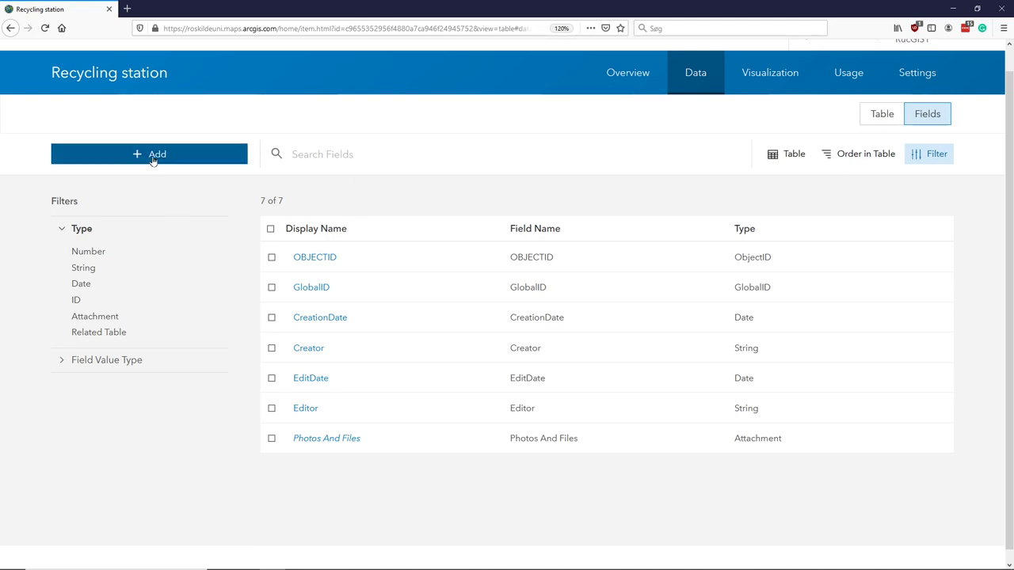
Step: Start a new field with field name Plastic and display name Plastic
{"action": "left_click", "coordinate": [149, 154]}
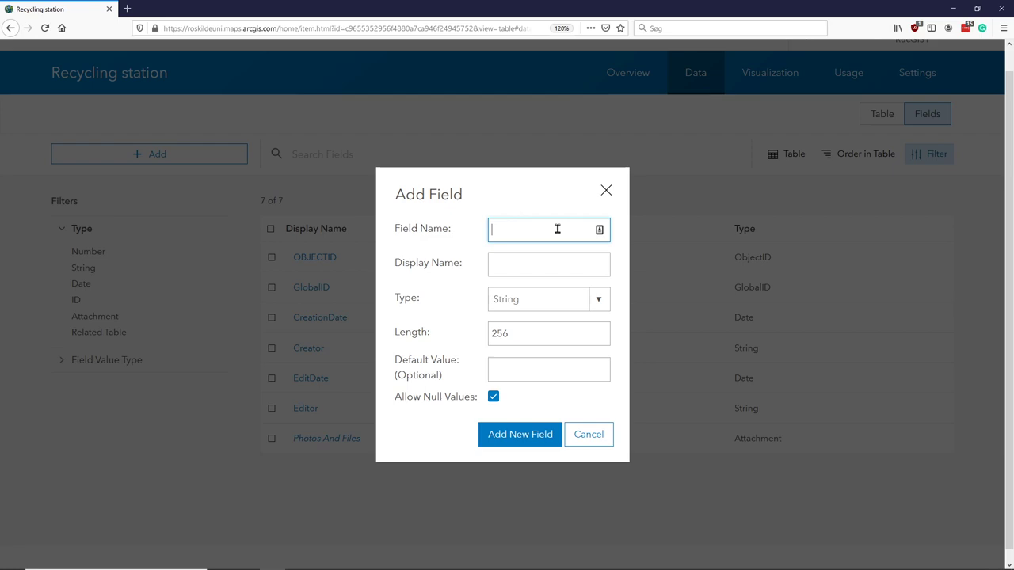
{"action": "key", "text": "alt+tab"}
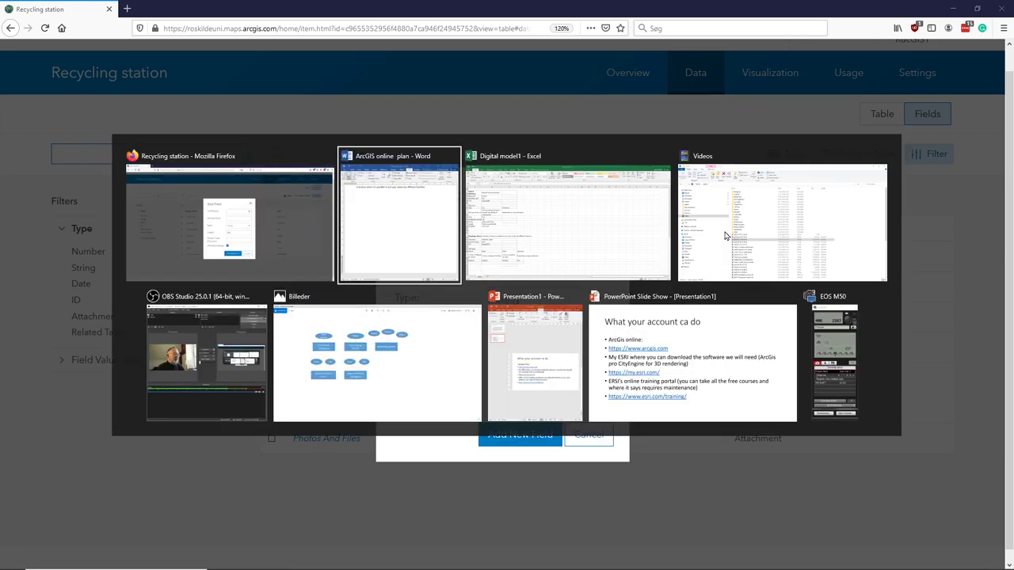
{"action": "left_click", "coordinate": [567, 222]}
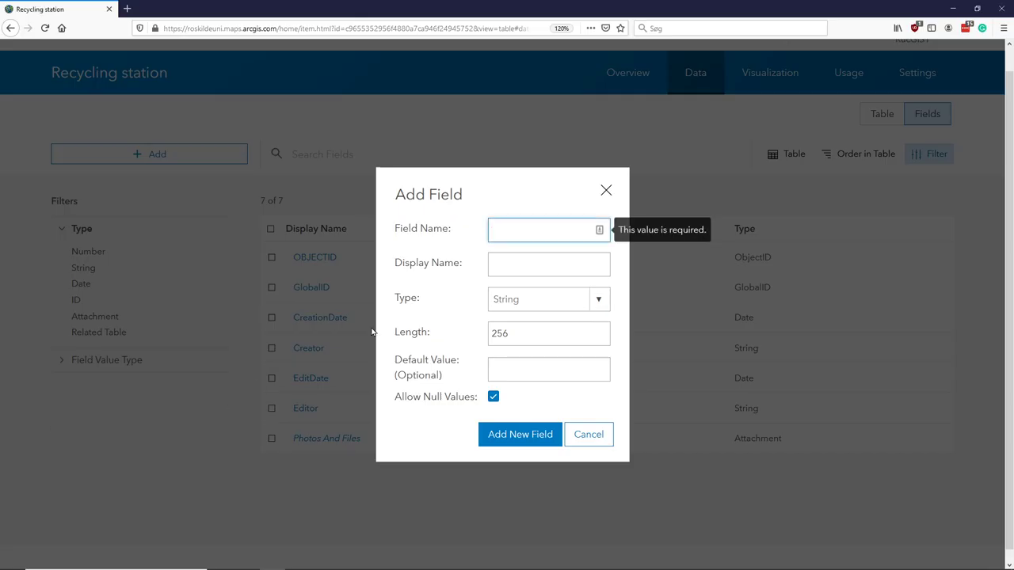
{"action": "type", "text": "Plastic"}
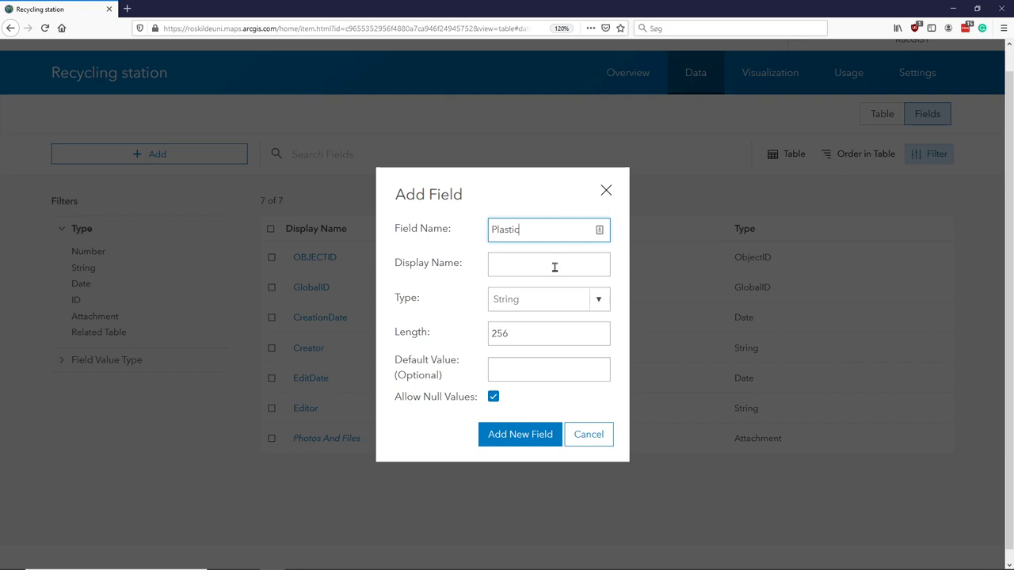
{"action": "left_click", "coordinate": [548, 265]}
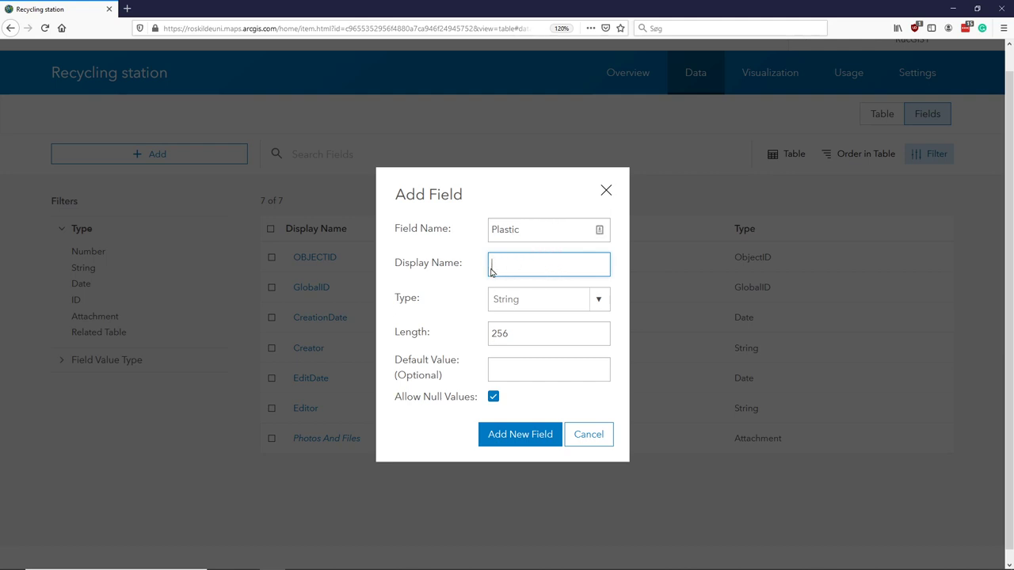
{"action": "mouse_move", "coordinate": [565, 271]}
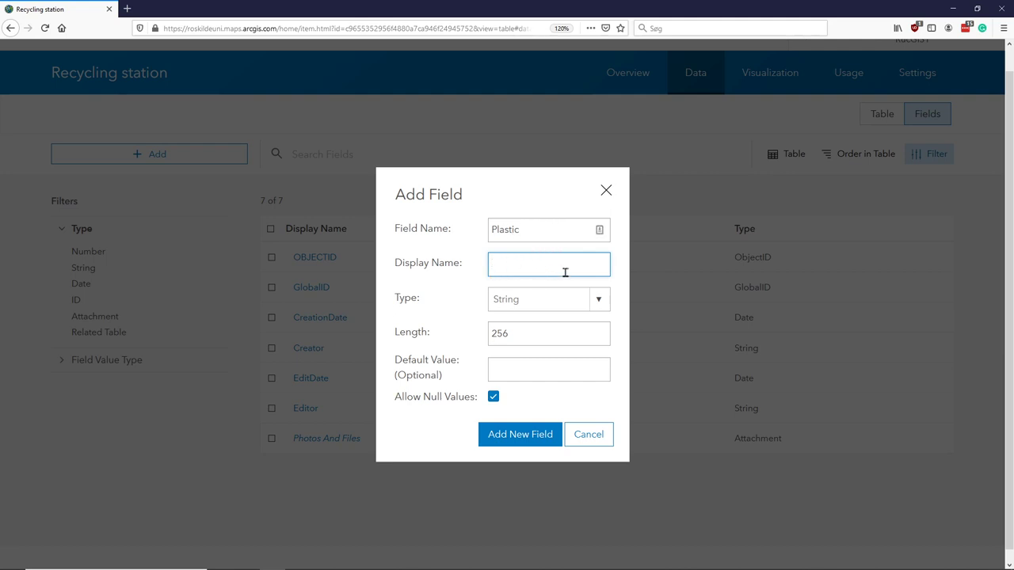
{"action": "type", "text": "Plastic"}
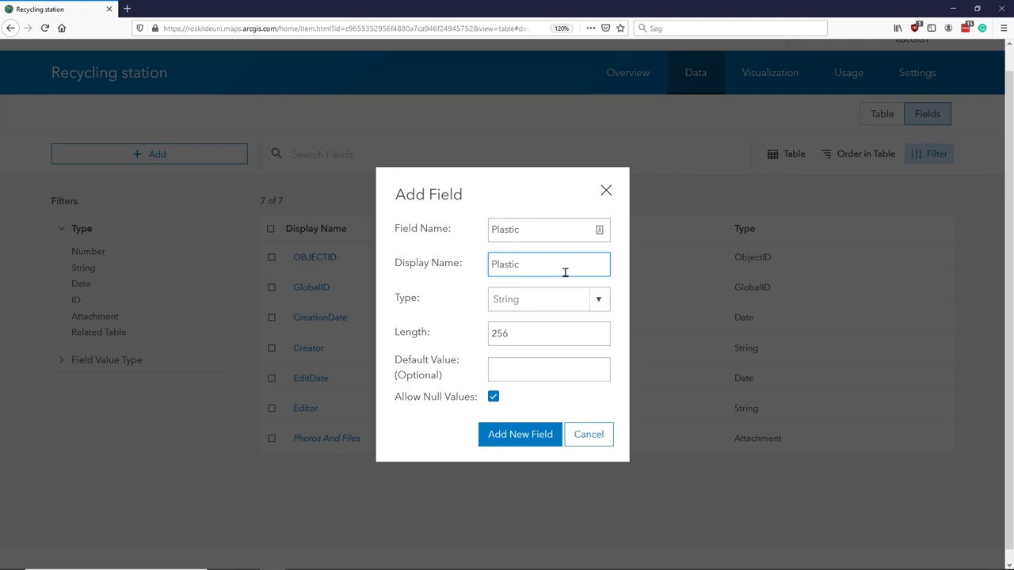
{"action": "mouse_move", "coordinate": [507, 300]}
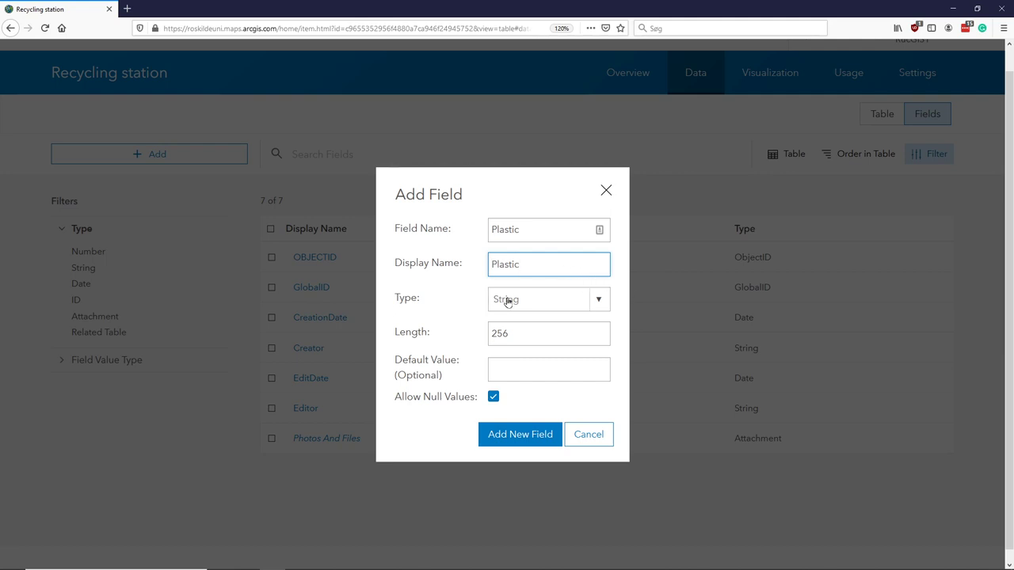
{"action": "mouse_move", "coordinate": [475, 305]}
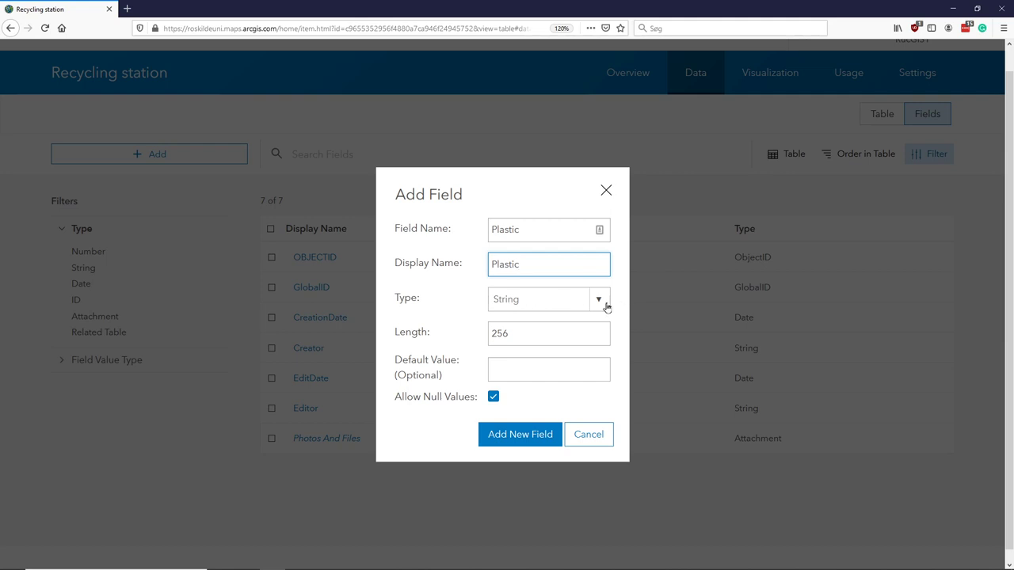
Step: Keep String as the Plastic field's type, with the 256 length value selected
{"action": "left_click", "coordinate": [599, 299]}
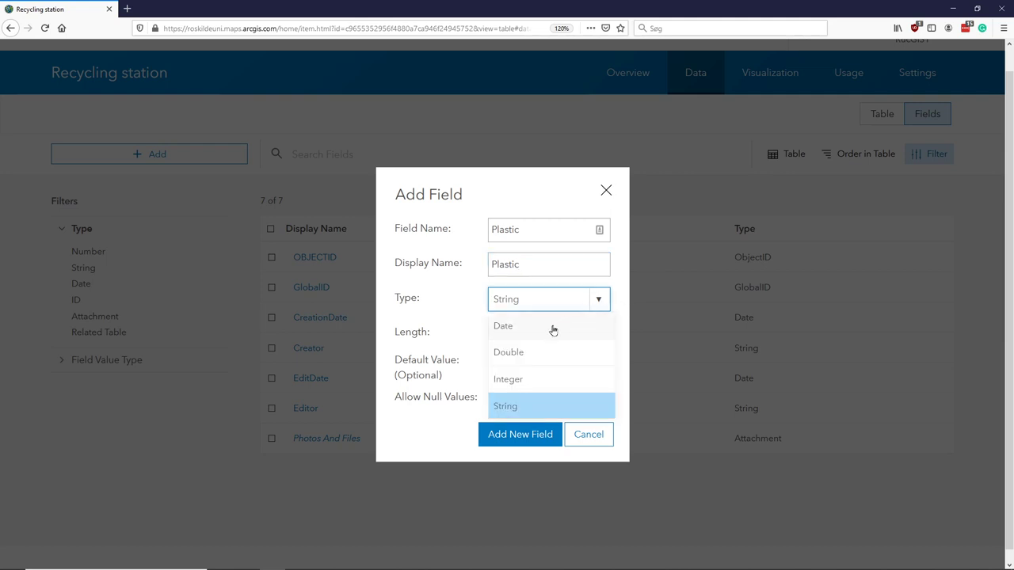
{"action": "mouse_move", "coordinate": [526, 379]}
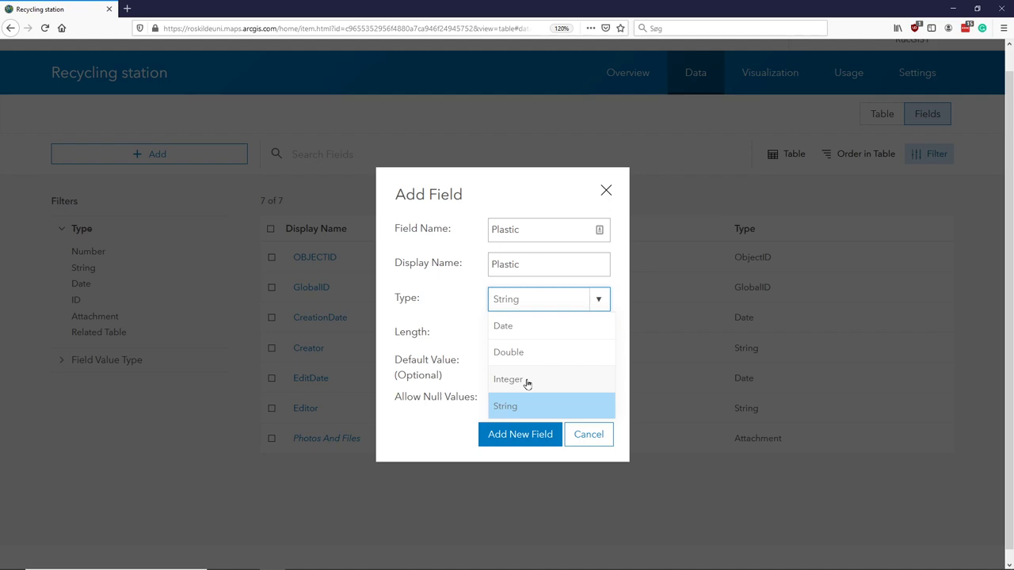
{"action": "mouse_move", "coordinate": [519, 406]}
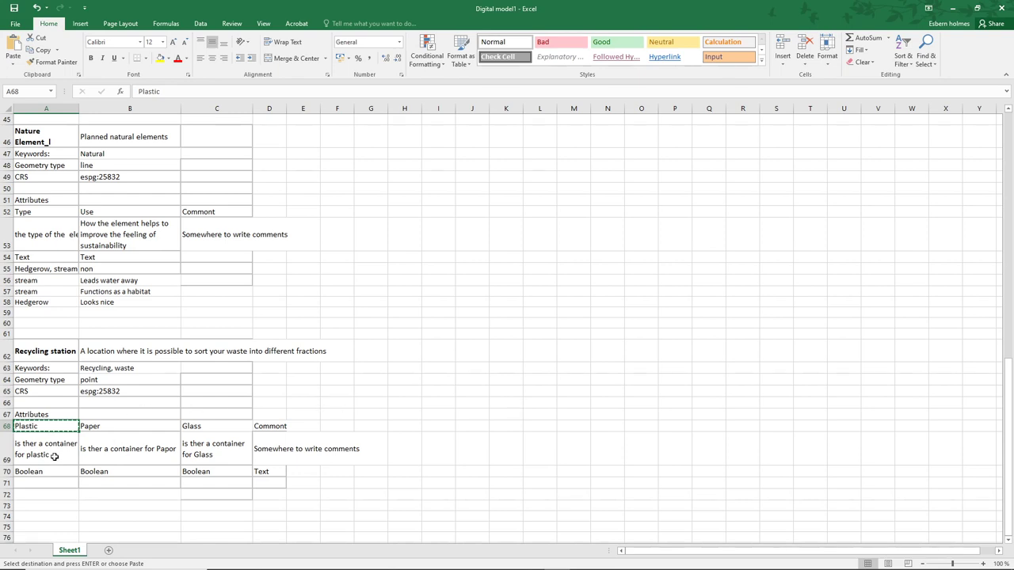
{"action": "key", "text": "alt+tab"}
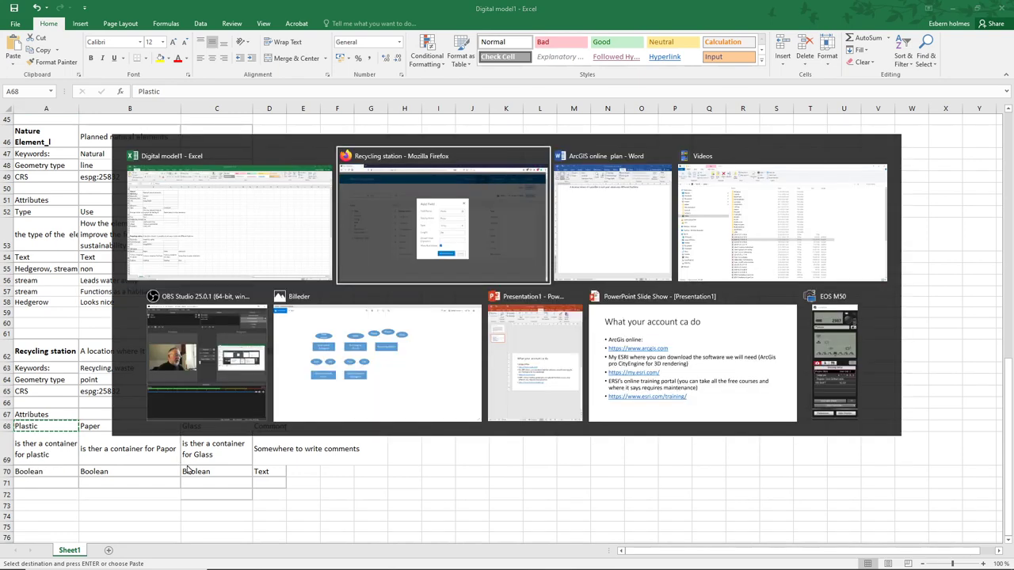
{"action": "left_click", "coordinate": [443, 218]}
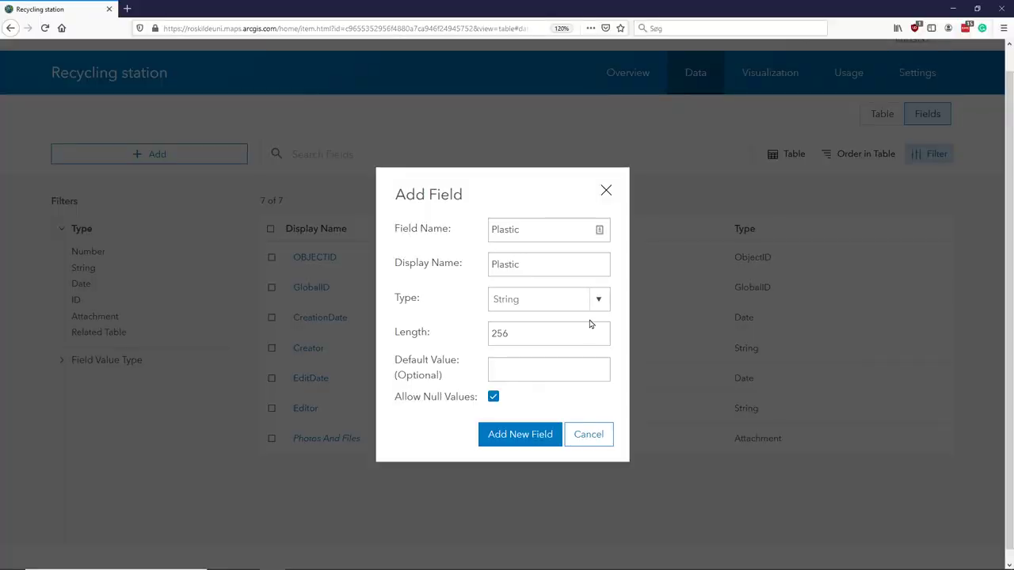
{"action": "left_click", "coordinate": [548, 333]}
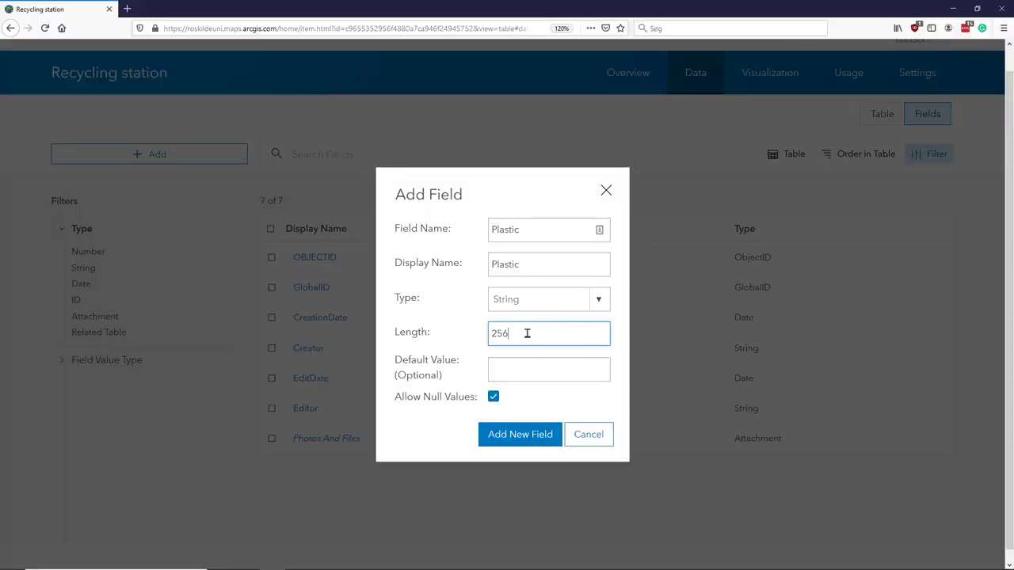
{"action": "triple_click", "coordinate": [548, 333]}
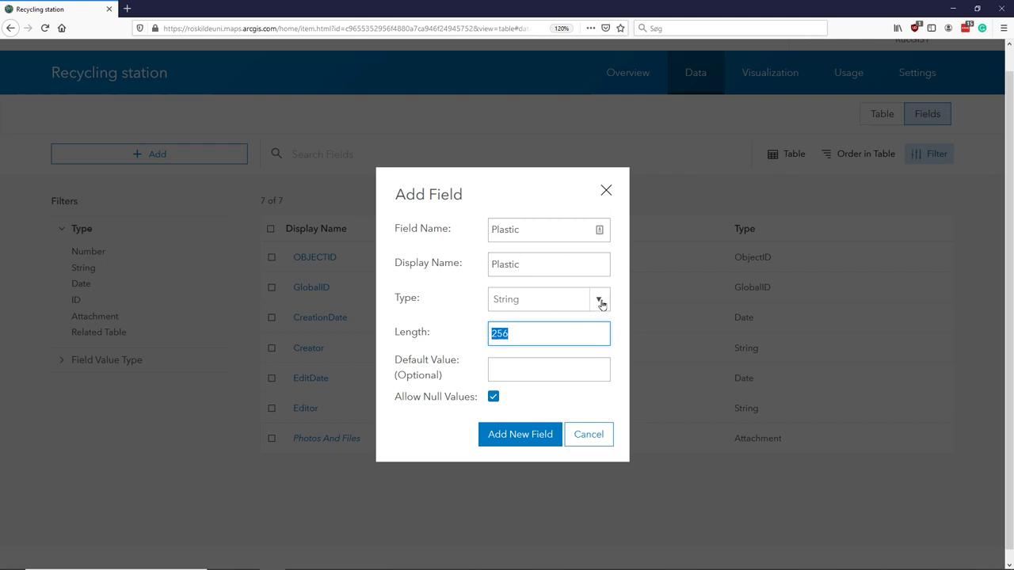
{"action": "left_click", "coordinate": [600, 299]}
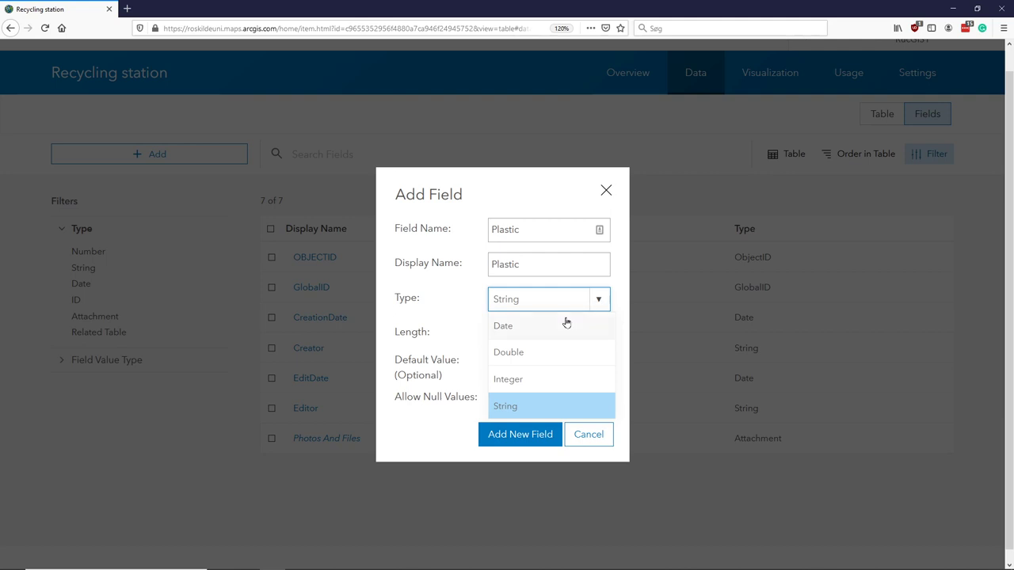
{"action": "mouse_move", "coordinate": [623, 303]}
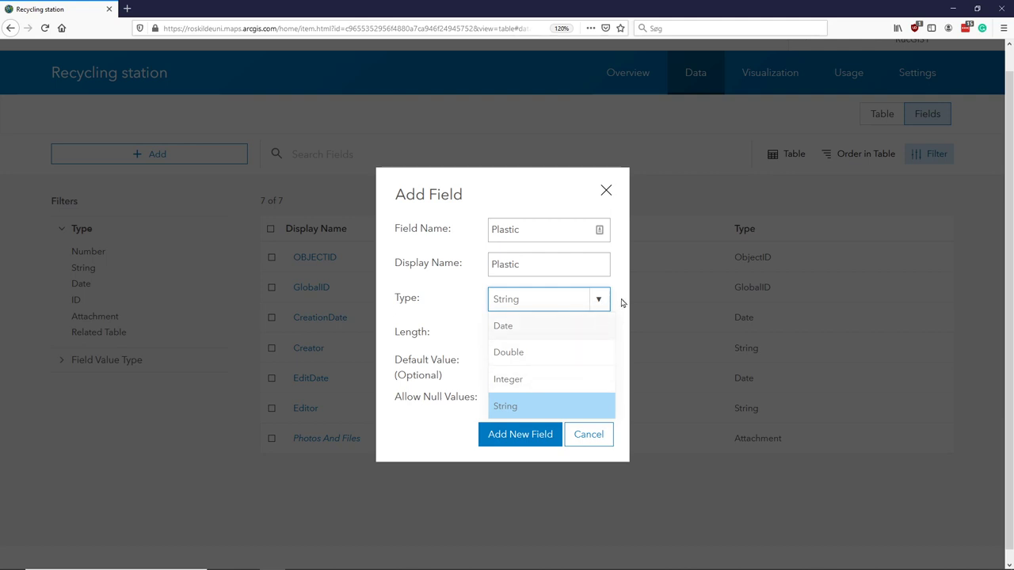
{"action": "left_click", "coordinate": [505, 405]}
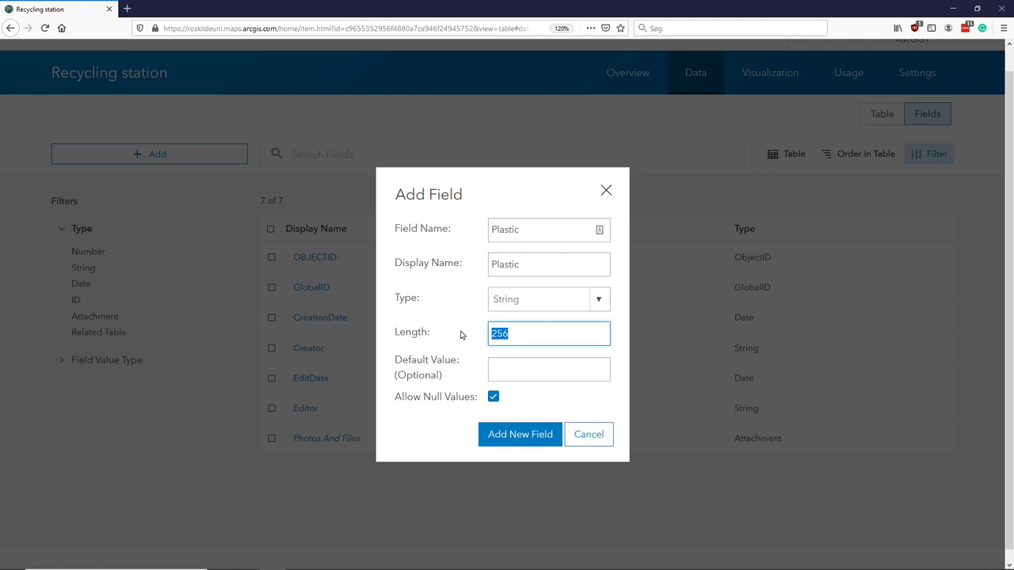
Step: Set Plastic's length to 3 and default value to No, then add the field
{"action": "type", "text": "1"}
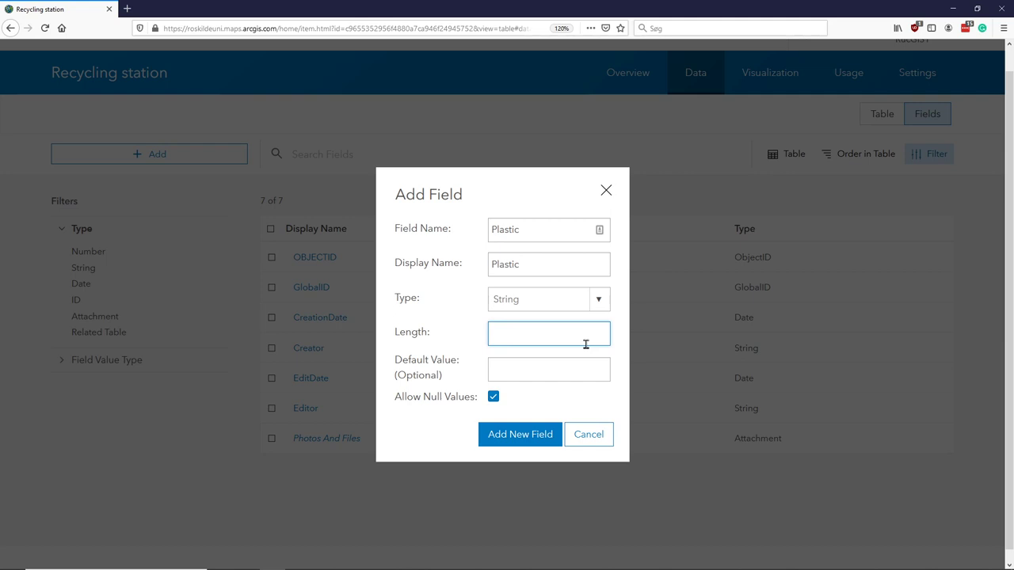
{"action": "type", "text": "3"}
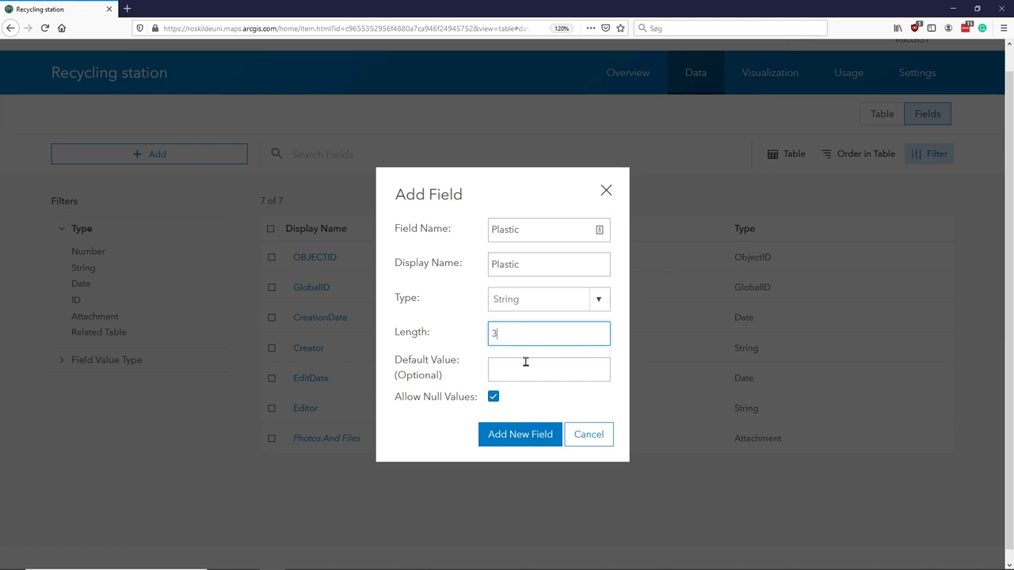
{"action": "left_click", "coordinate": [548, 369]}
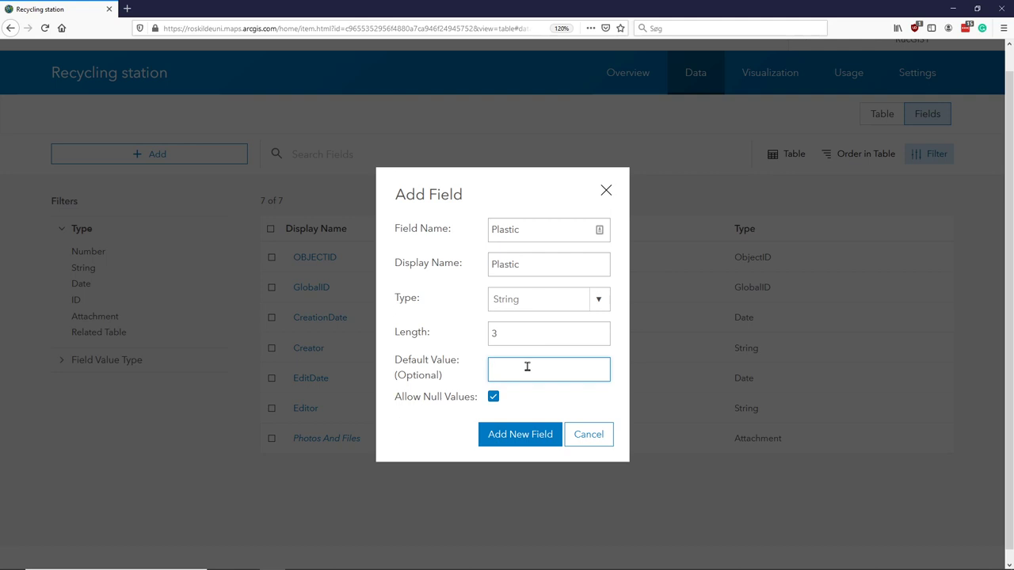
{"action": "type", "text": "Yes"}
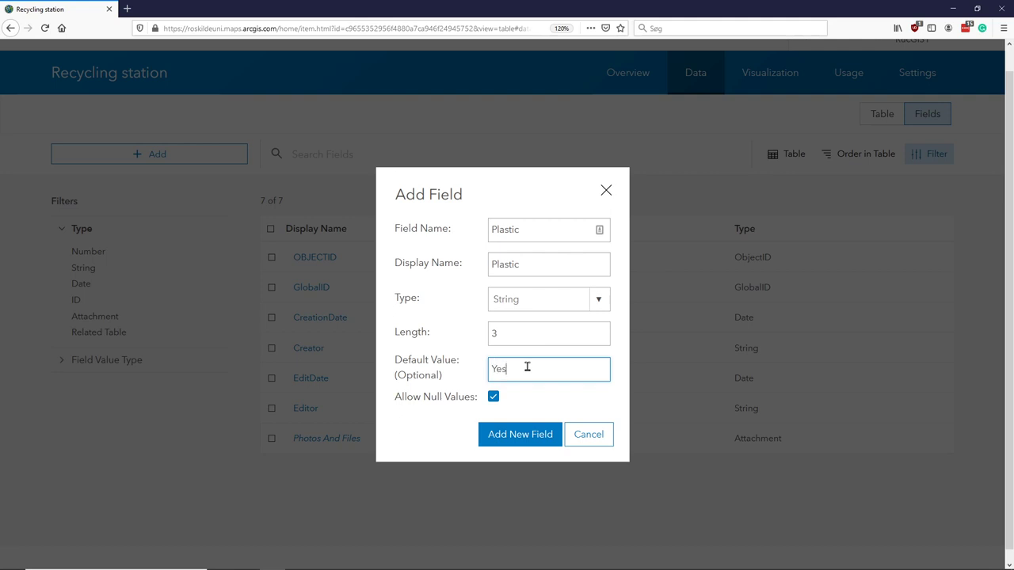
{"action": "mouse_move", "coordinate": [521, 249]}
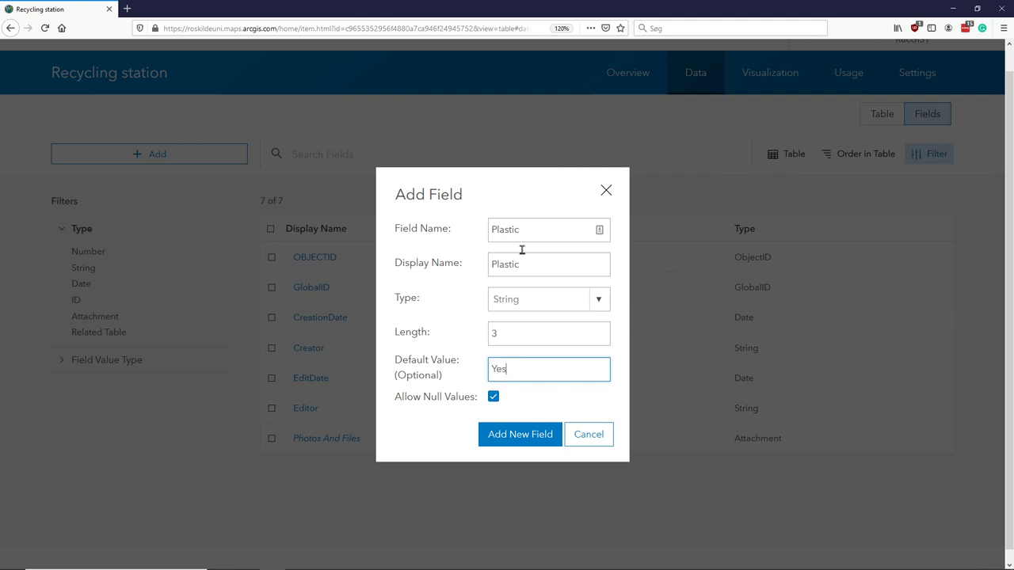
{"action": "mouse_move", "coordinate": [519, 434]}
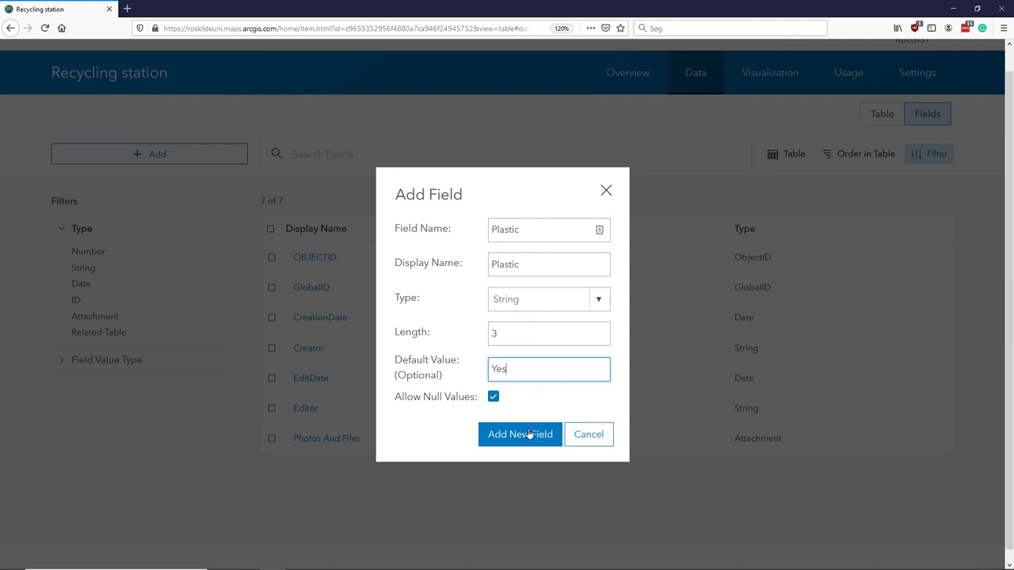
{"action": "mouse_move", "coordinate": [520, 434]}
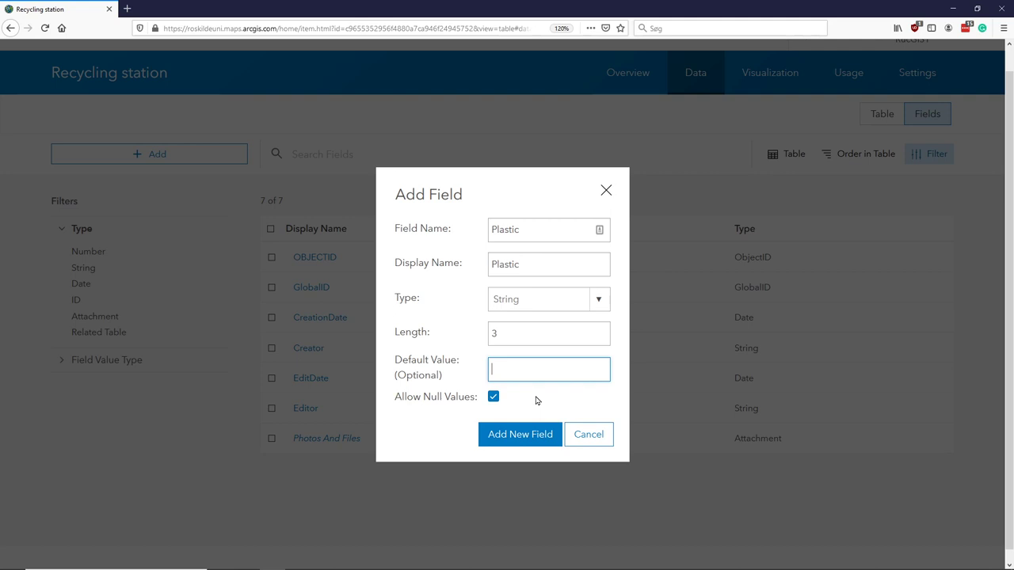
{"action": "type", "text": "No"}
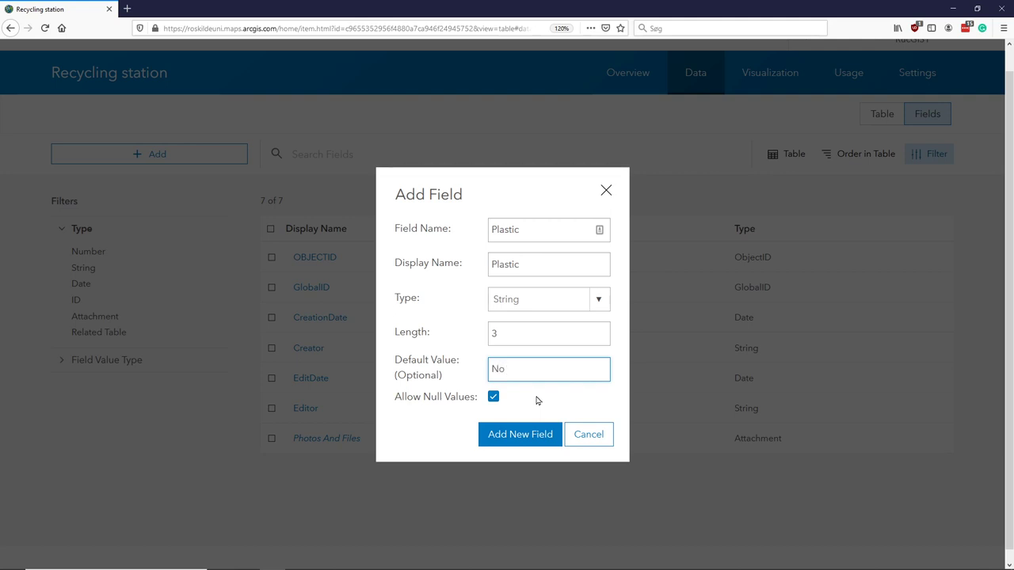
{"action": "mouse_move", "coordinate": [521, 434]}
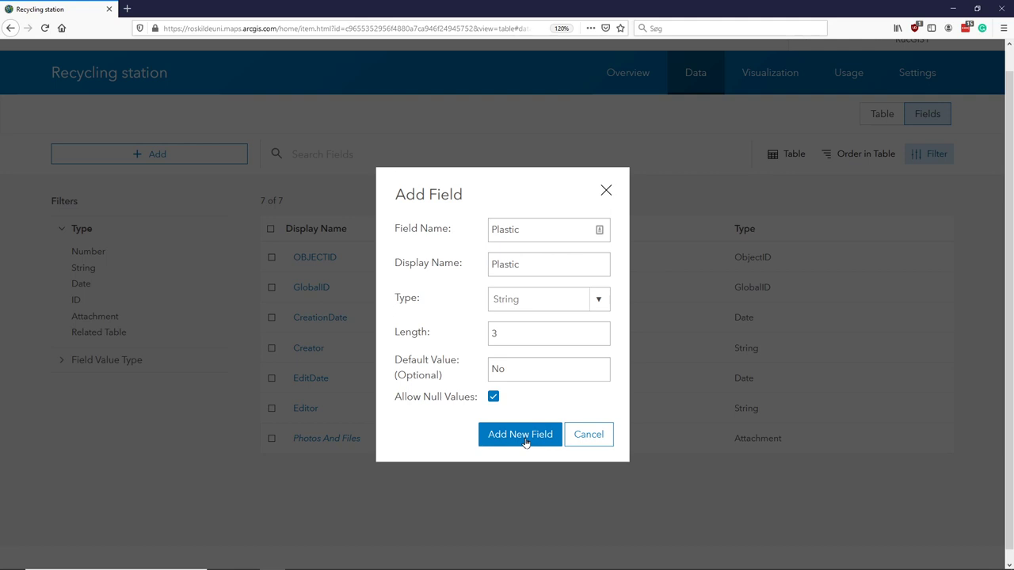
{"action": "left_click", "coordinate": [519, 434]}
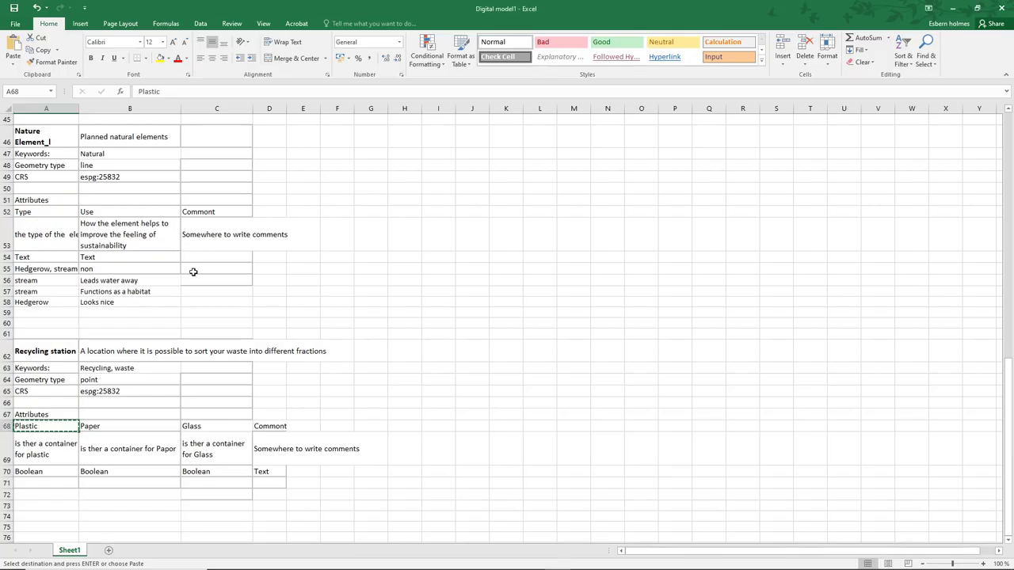
Step: Return to the Fields list showing Plastic as a String field among eight fields
{"action": "left_click", "coordinate": [129, 425]}
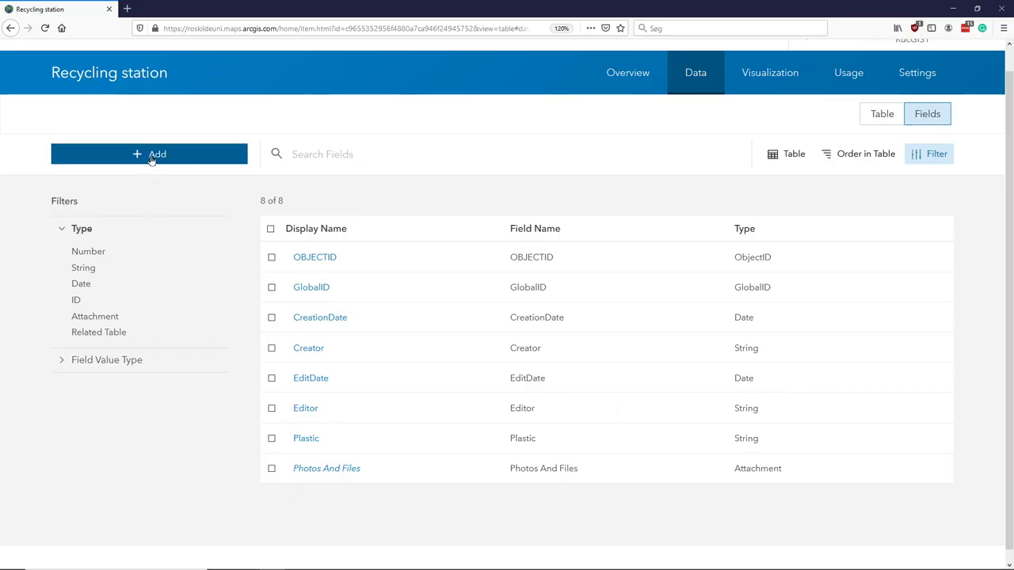
Step: Add field Paper with length 3 and default value Yes
{"action": "left_click", "coordinate": [149, 153]}
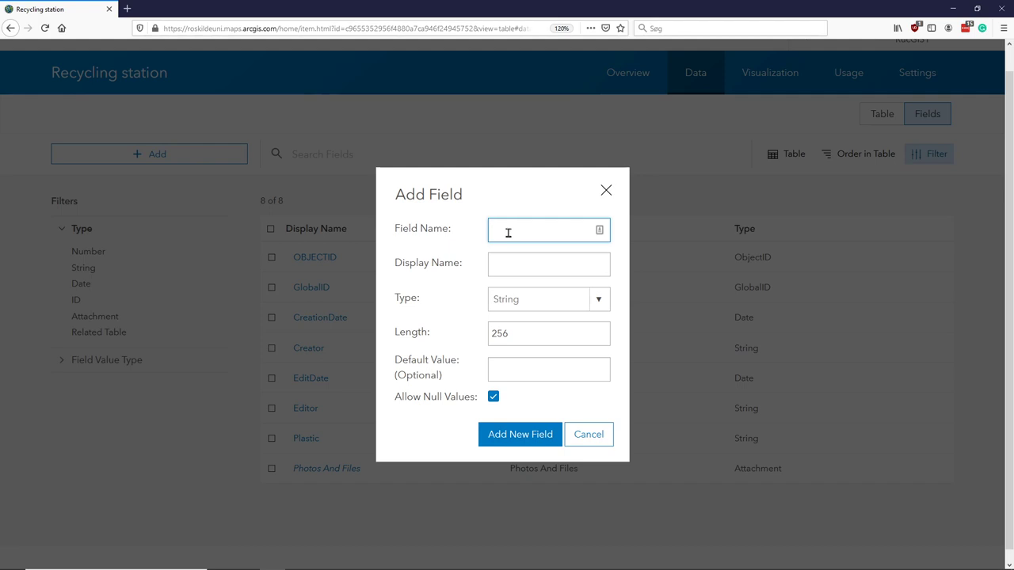
{"action": "type", "text": "Paper"}
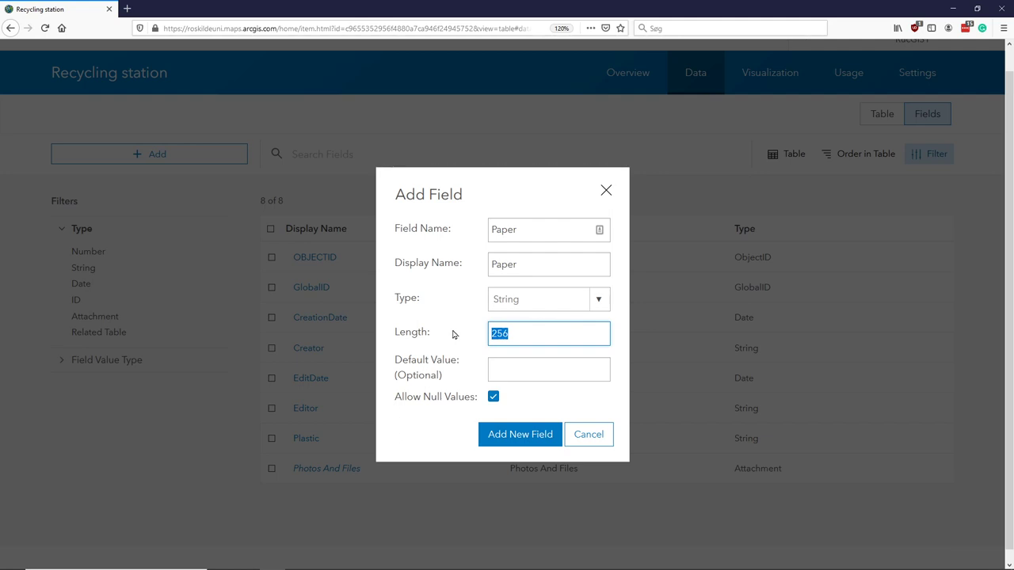
{"action": "type", "text": "3"}
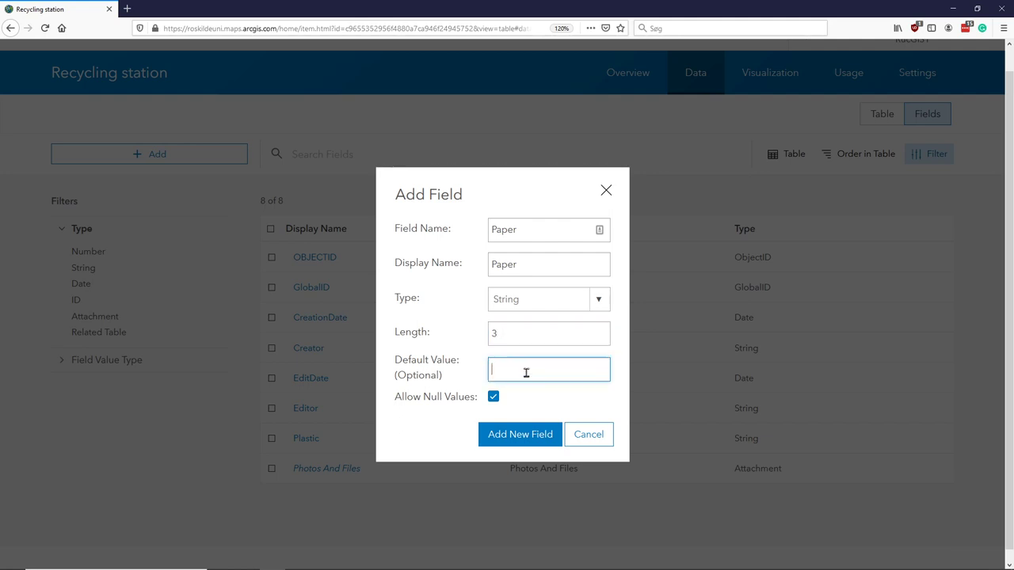
{"action": "type", "text": "Yes"}
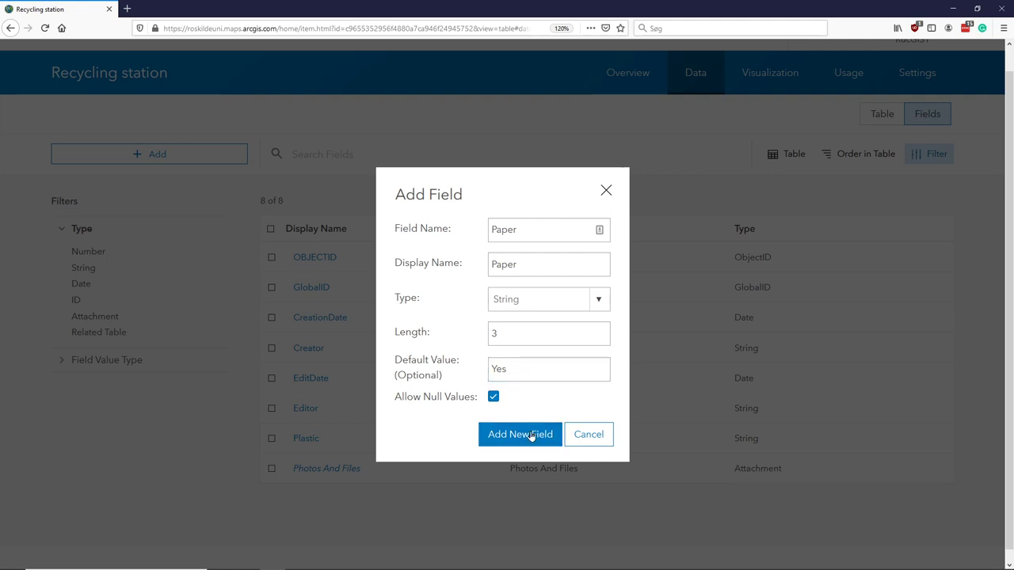
{"action": "left_click", "coordinate": [519, 434]}
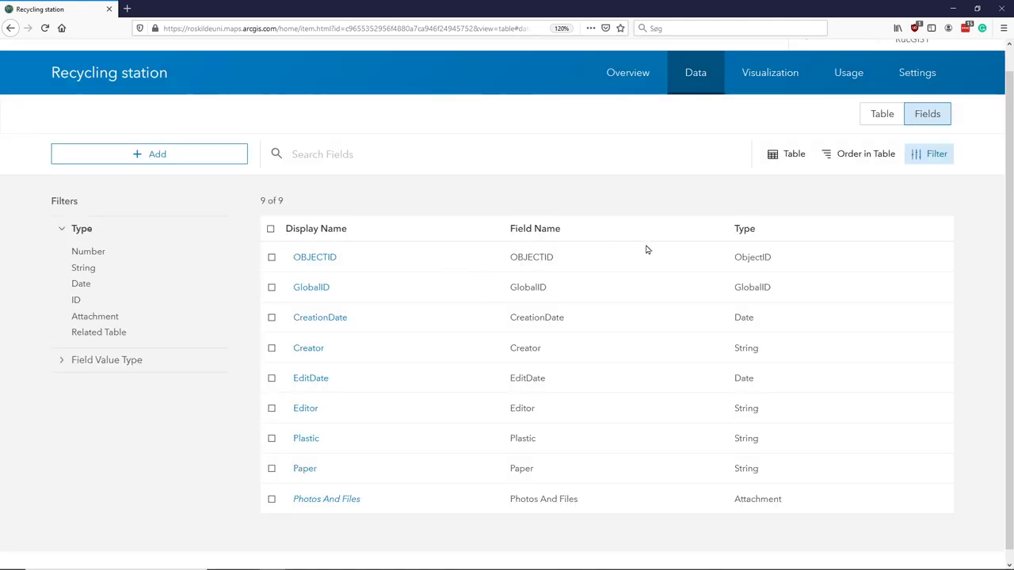
{"action": "mouse_move", "coordinate": [342, 465]}
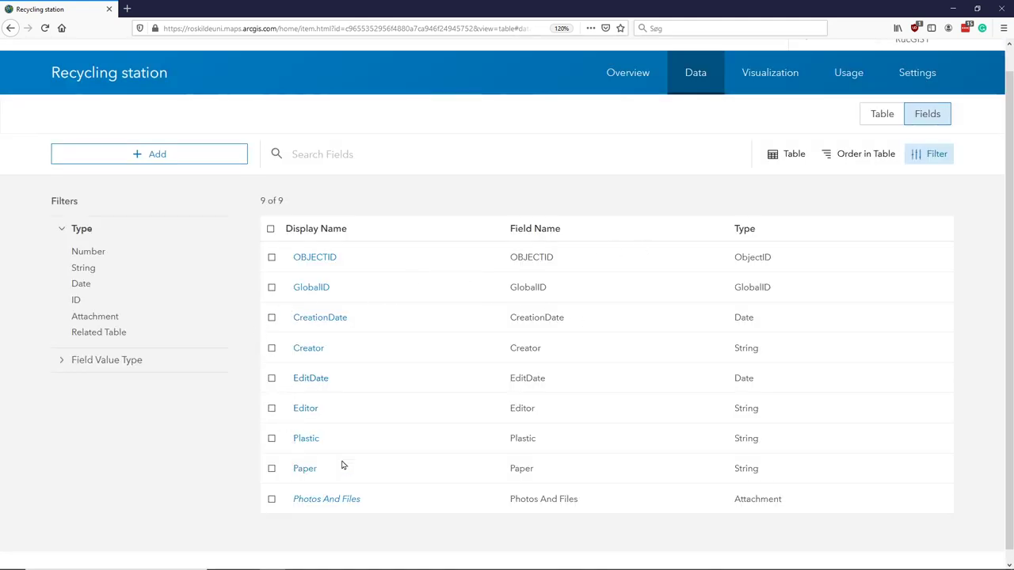
{"action": "mouse_move", "coordinate": [305, 438]}
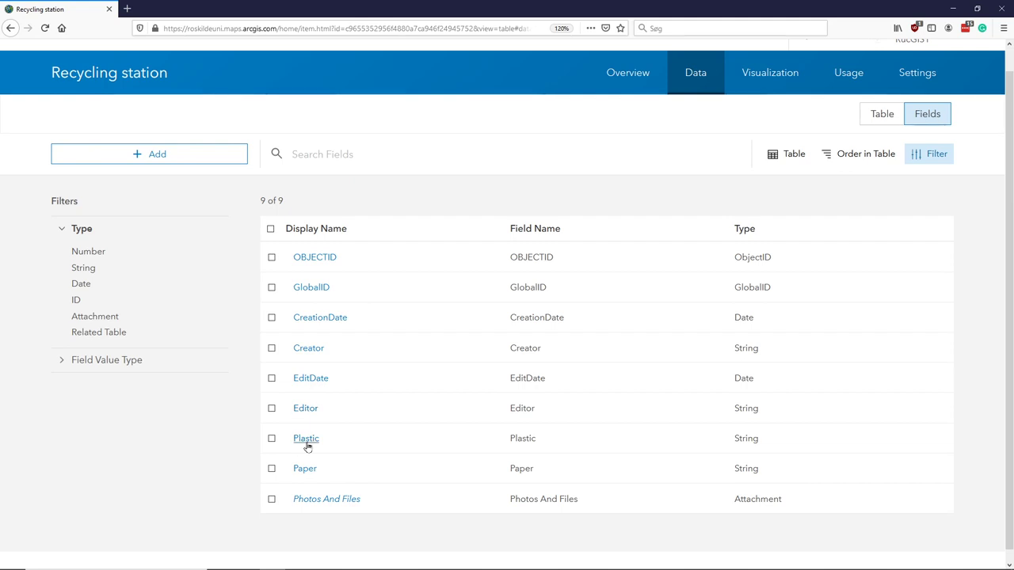
{"action": "mouse_move", "coordinate": [311, 444]}
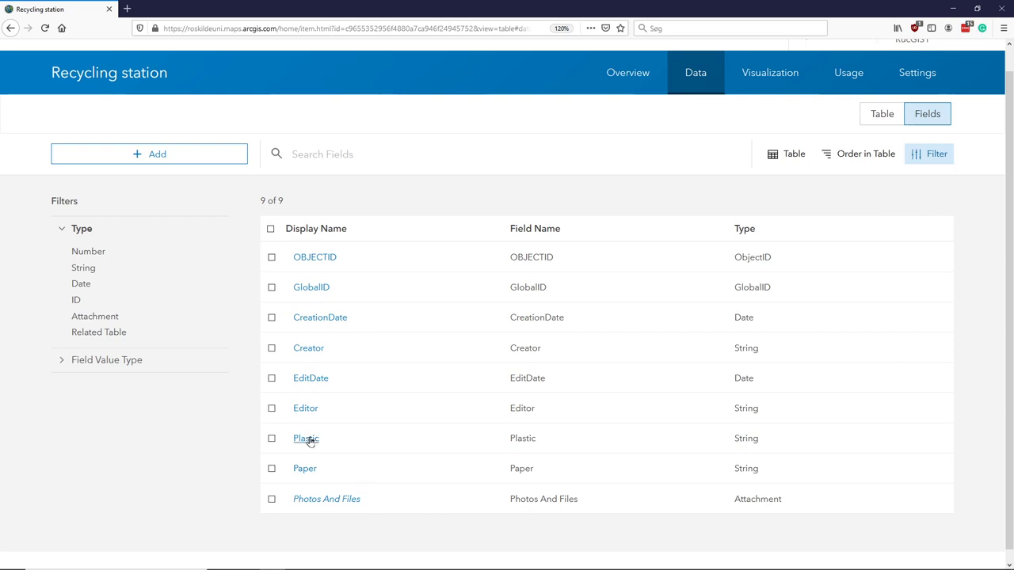
{"action": "mouse_move", "coordinate": [305, 469]}
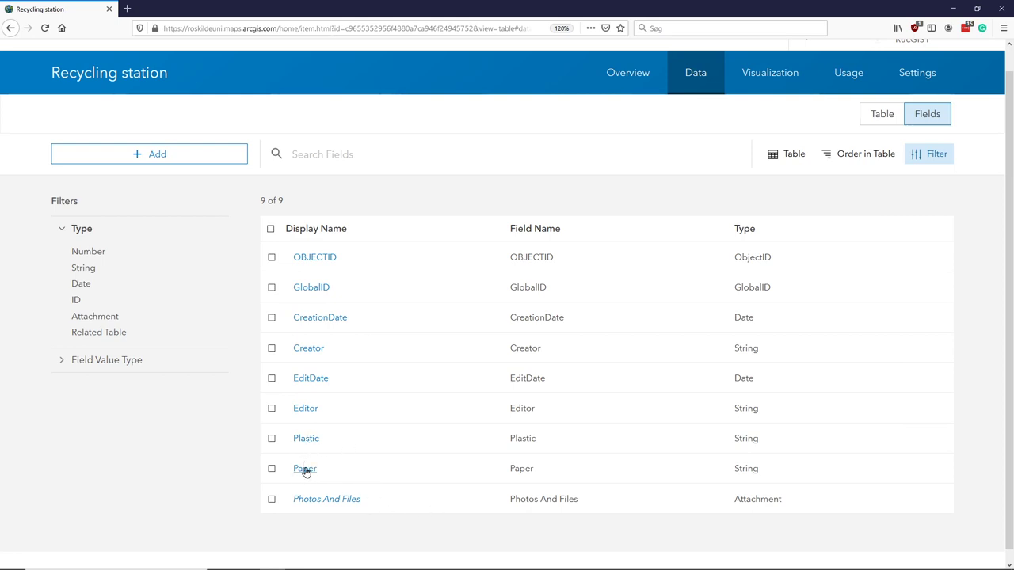
{"action": "mouse_move", "coordinate": [306, 438]}
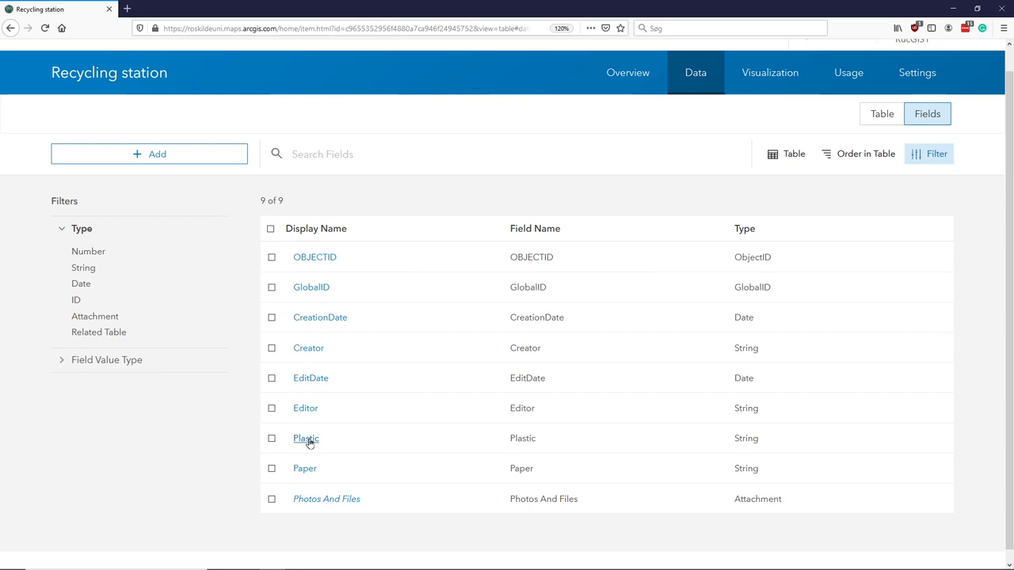
Step: Open Plastic's detail page showing String, length 3, default No
{"action": "left_click", "coordinate": [306, 438]}
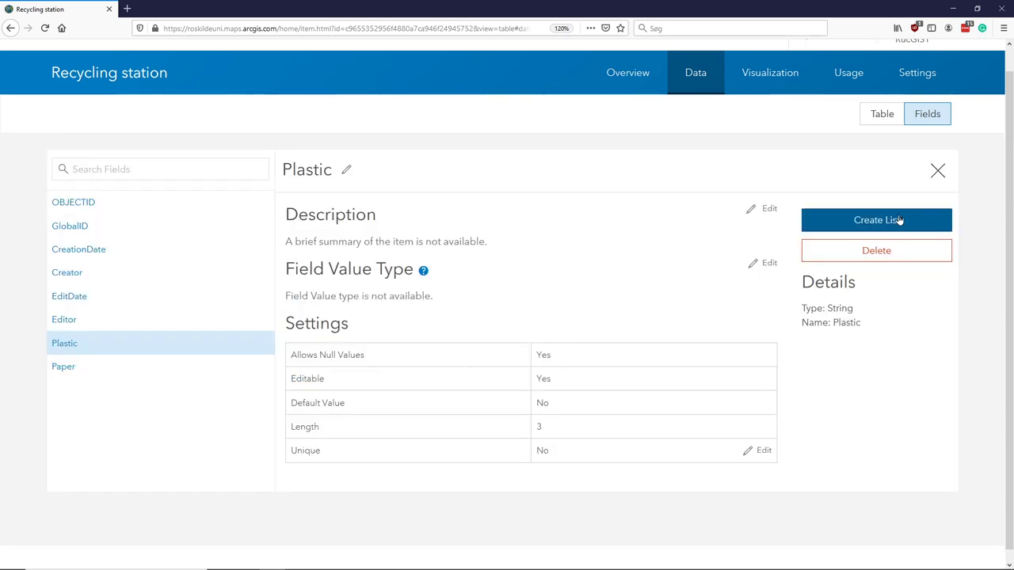
{"action": "mouse_move", "coordinate": [871, 220]}
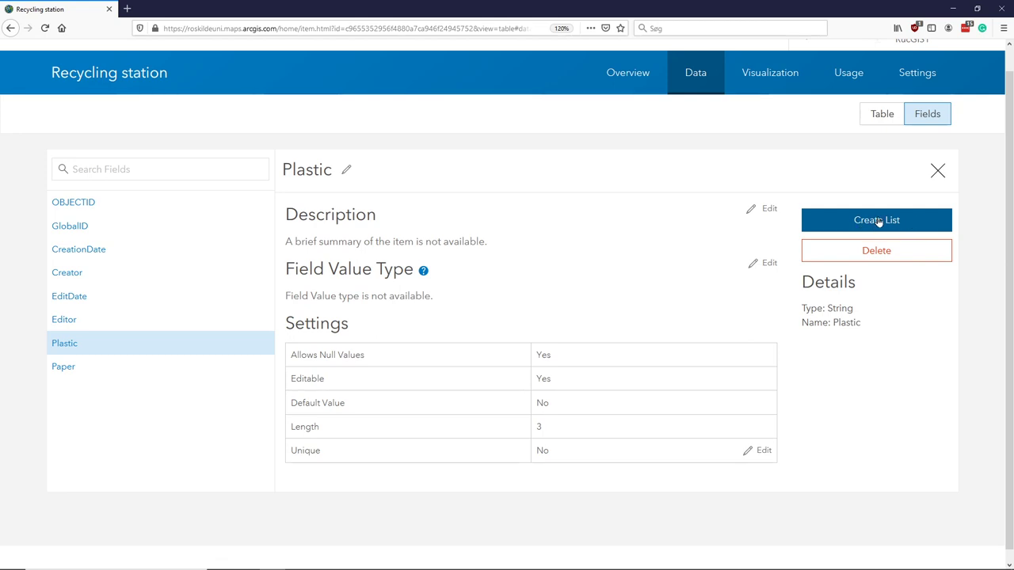
{"action": "left_click", "coordinate": [876, 220]}
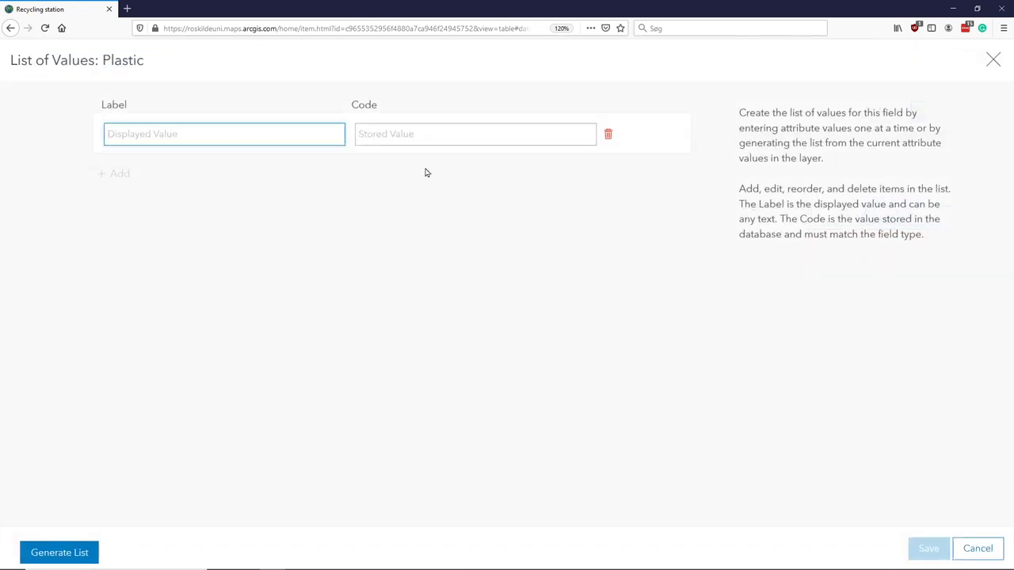
Step: Enter Yes/Yes and No/No as Plastic's list of values and save it
{"action": "left_click", "coordinate": [223, 133]}
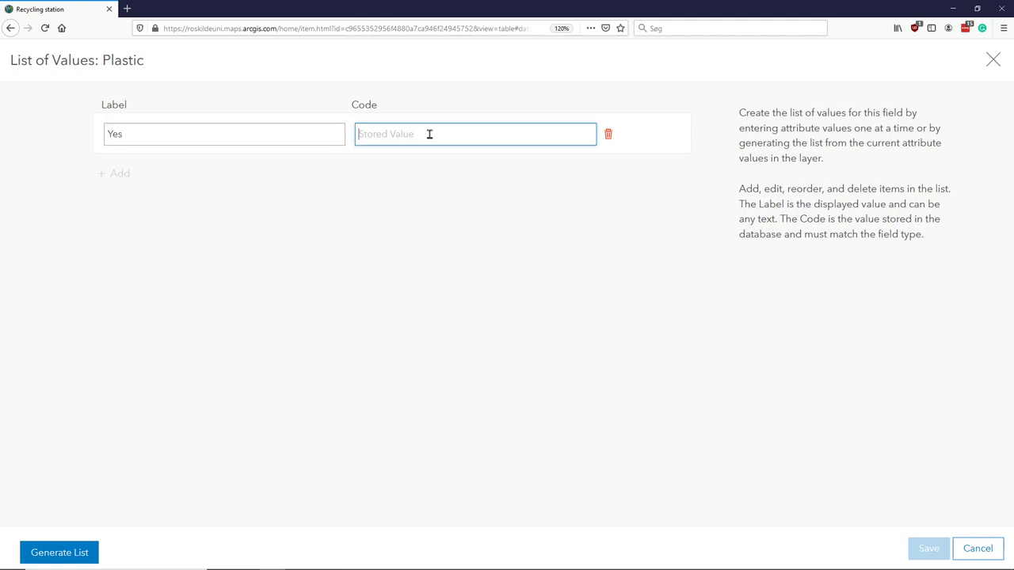
{"action": "type", "text": "Yes"}
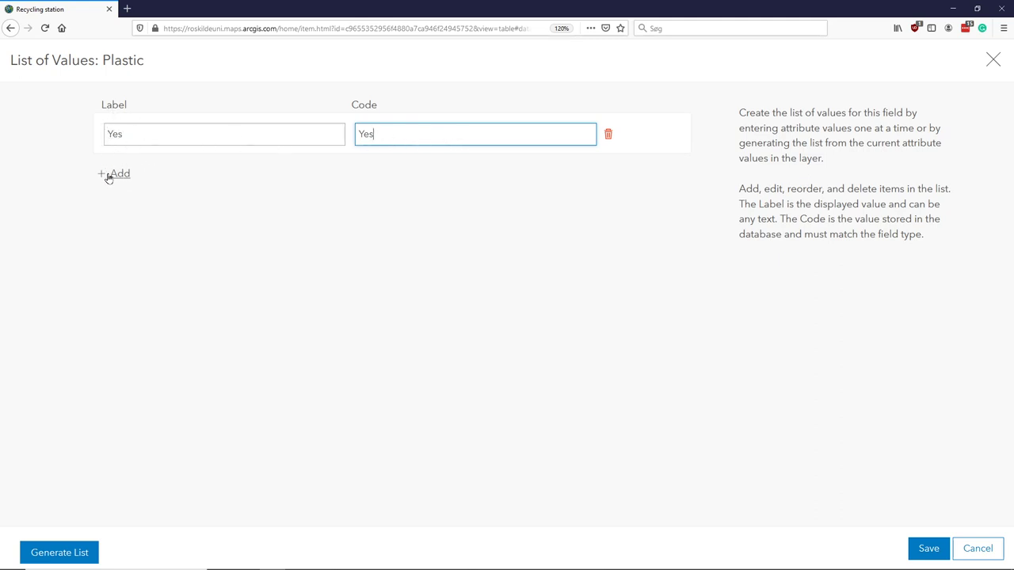
{"action": "left_click", "coordinate": [114, 173]}
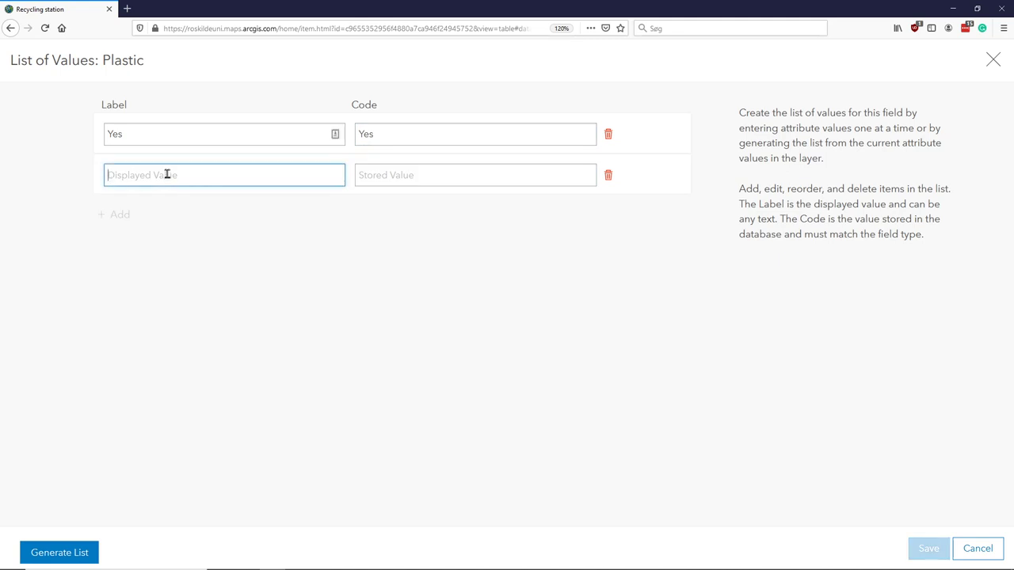
{"action": "type", "text": "No"}
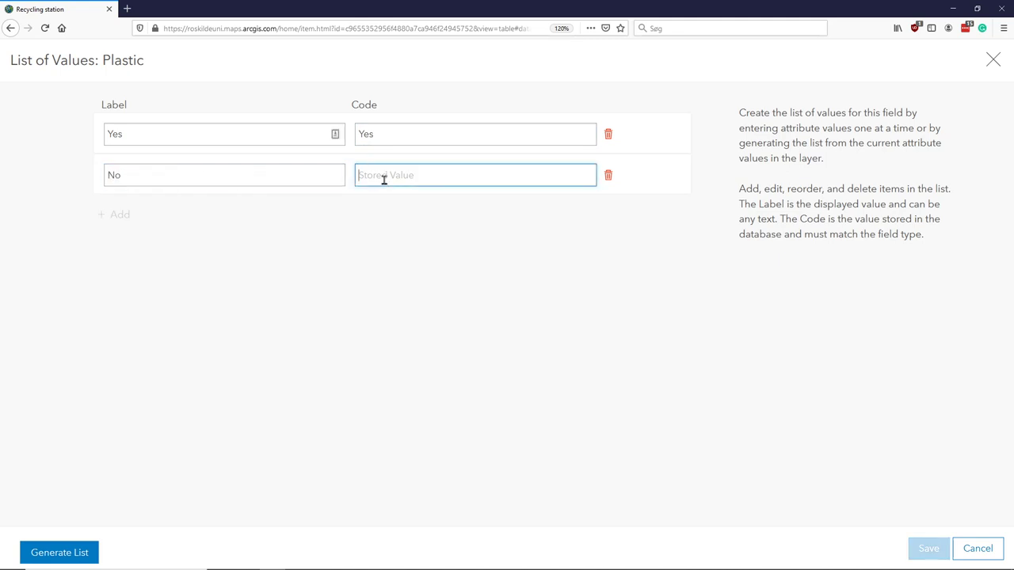
{"action": "type", "text": "N"}
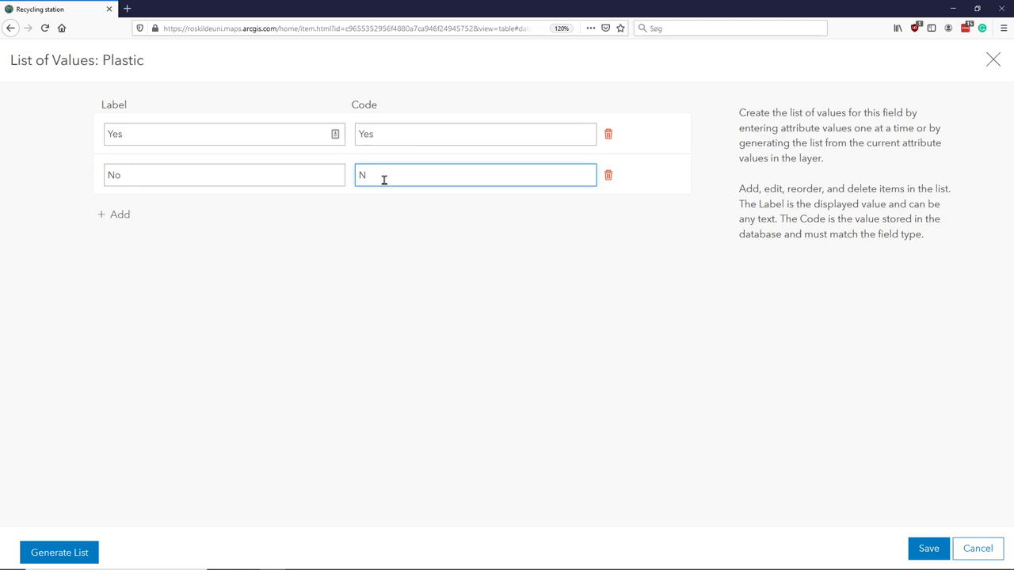
{"action": "type", "text": "o"}
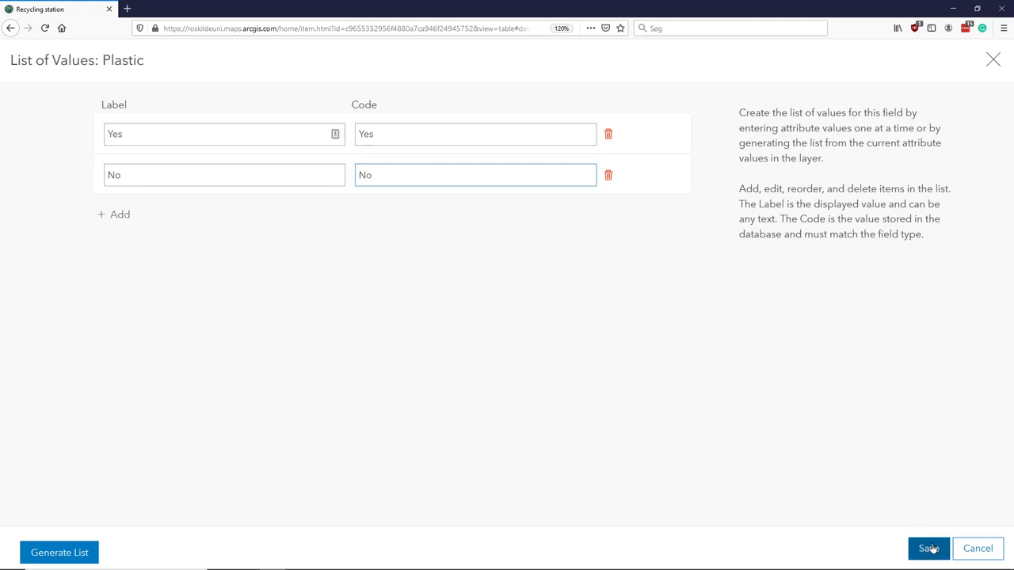
{"action": "left_click", "coordinate": [929, 548]}
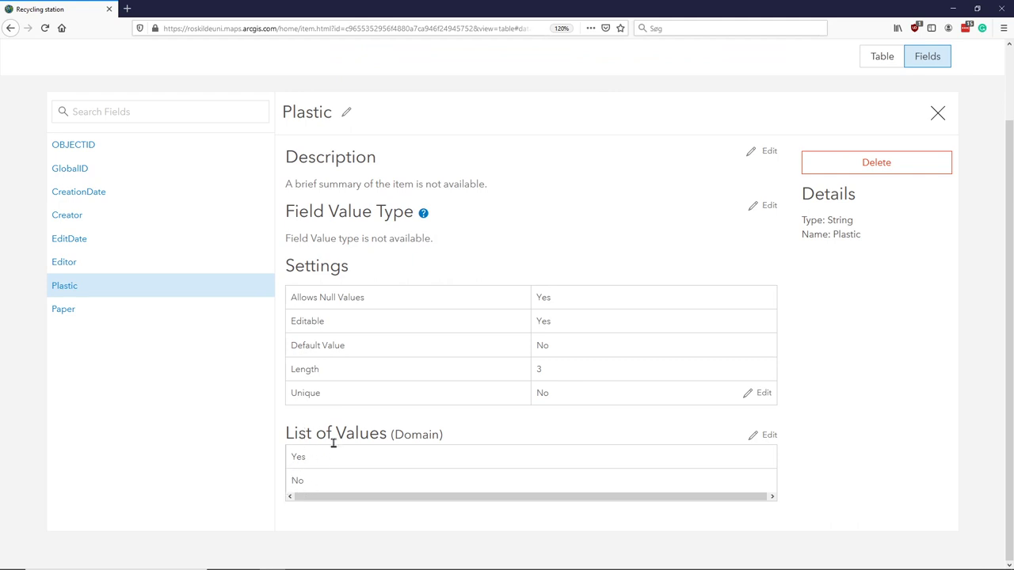
{"action": "mouse_move", "coordinate": [62, 308]}
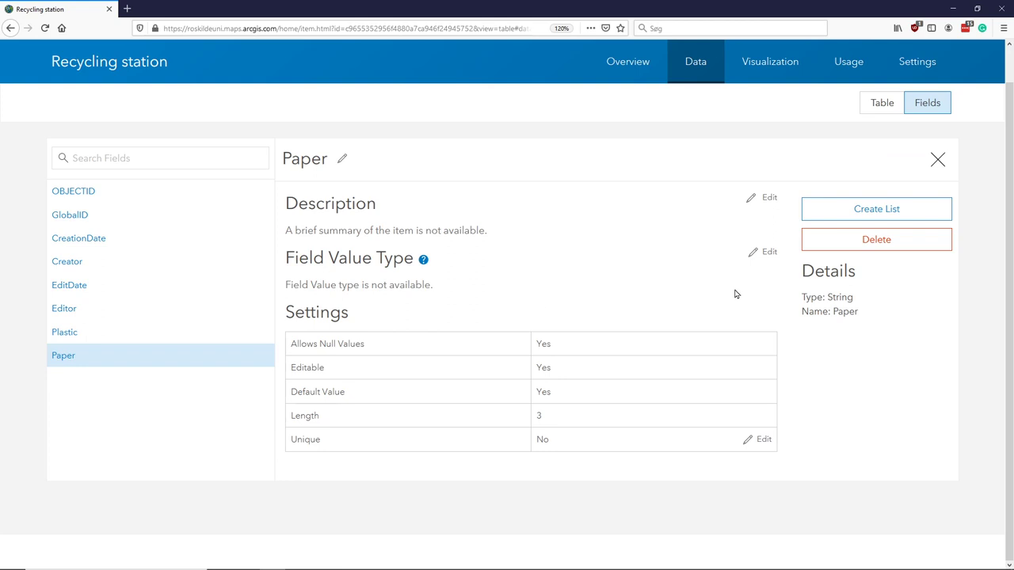
{"action": "mouse_move", "coordinate": [876, 208]}
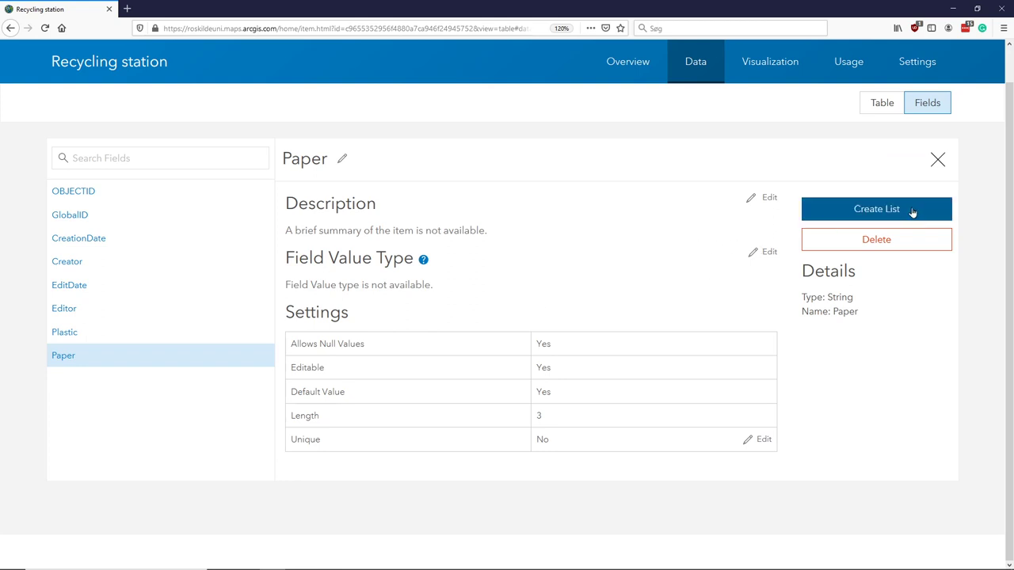
Step: Open a List of Values editor for Paper with one empty label-and-code row
{"action": "left_click", "coordinate": [876, 208]}
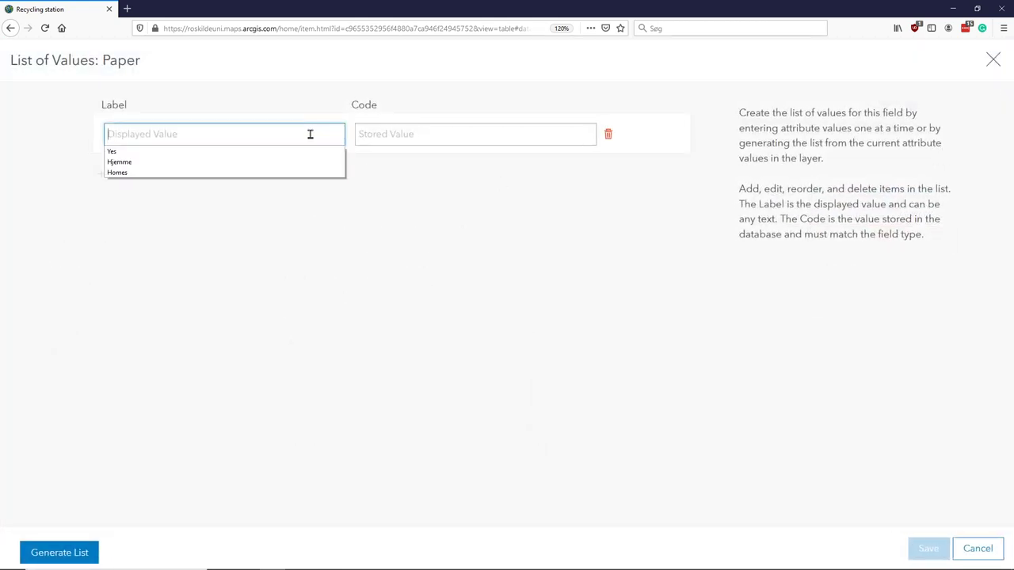
Step: Enter Yes and No as Paper list values and save the list
{"action": "type", "text": "Yes"}
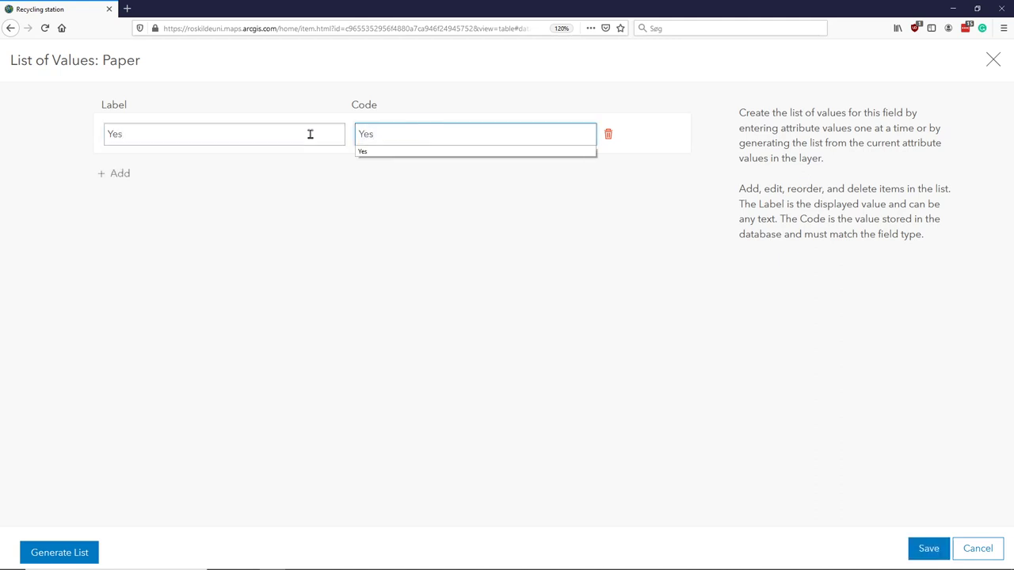
{"action": "left_click", "coordinate": [118, 173]}
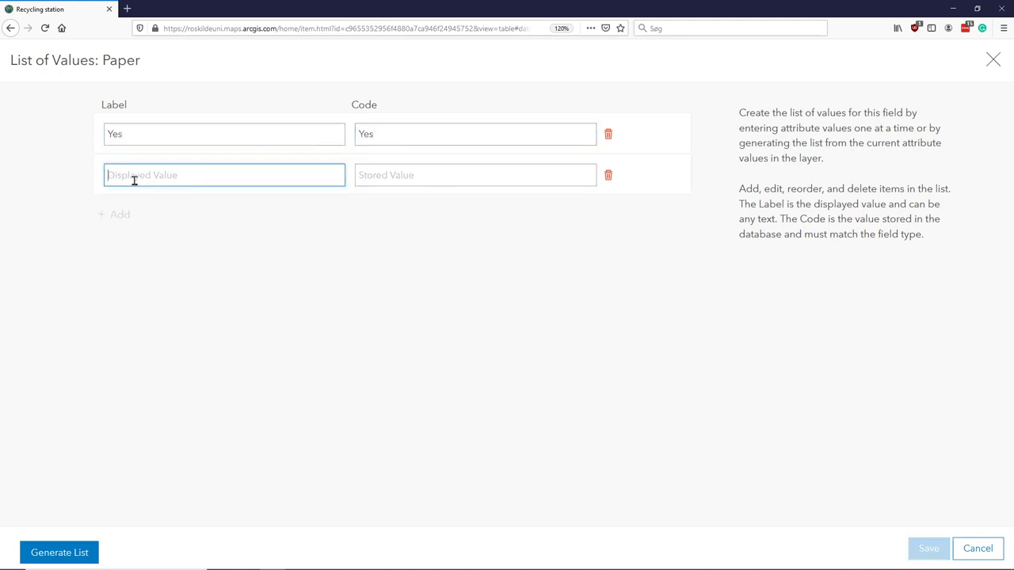
{"action": "type", "text": "No"}
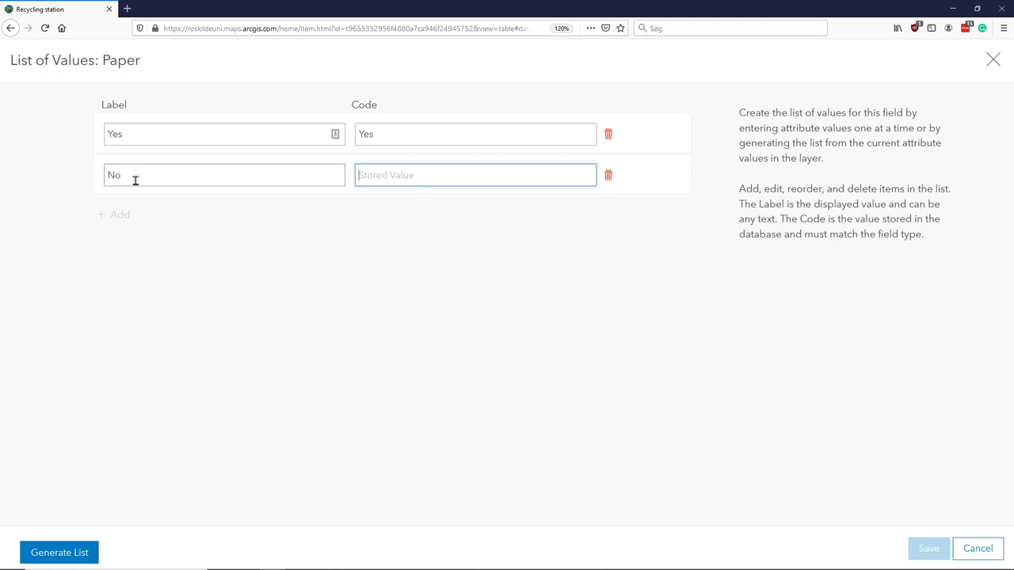
{"action": "type", "text": "N"}
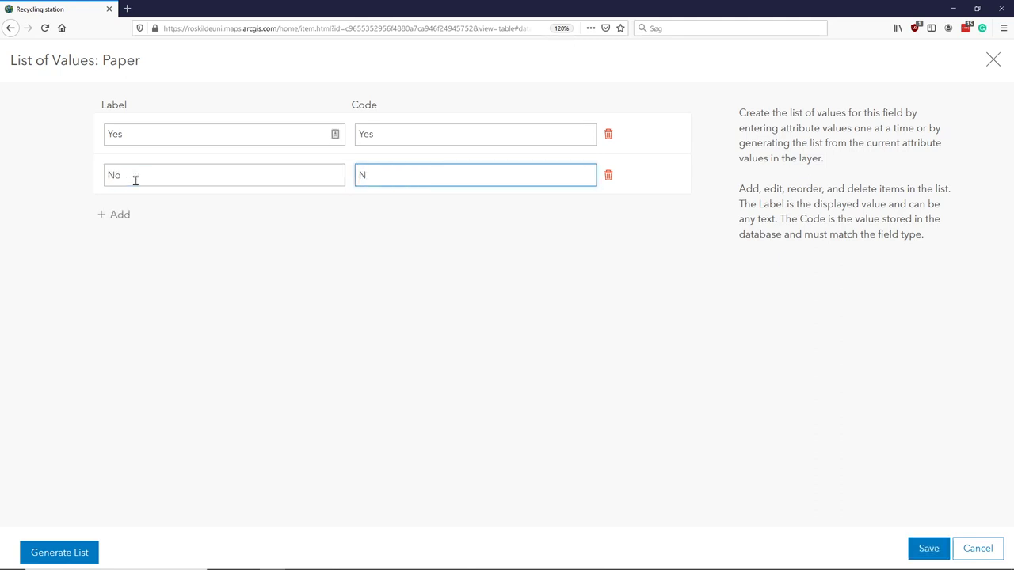
{"action": "type", "text": "o"}
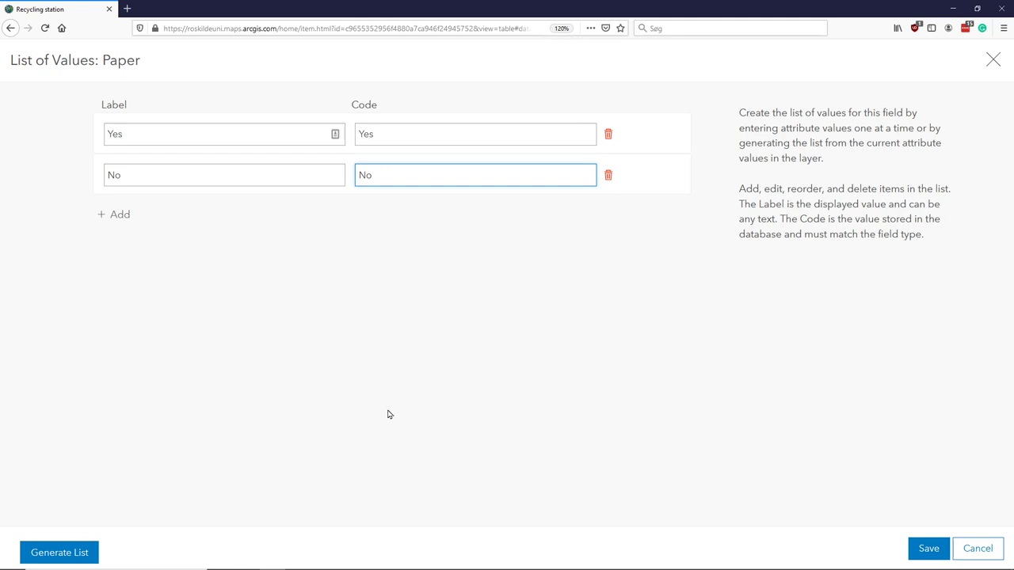
{"action": "mouse_move", "coordinate": [940, 539]}
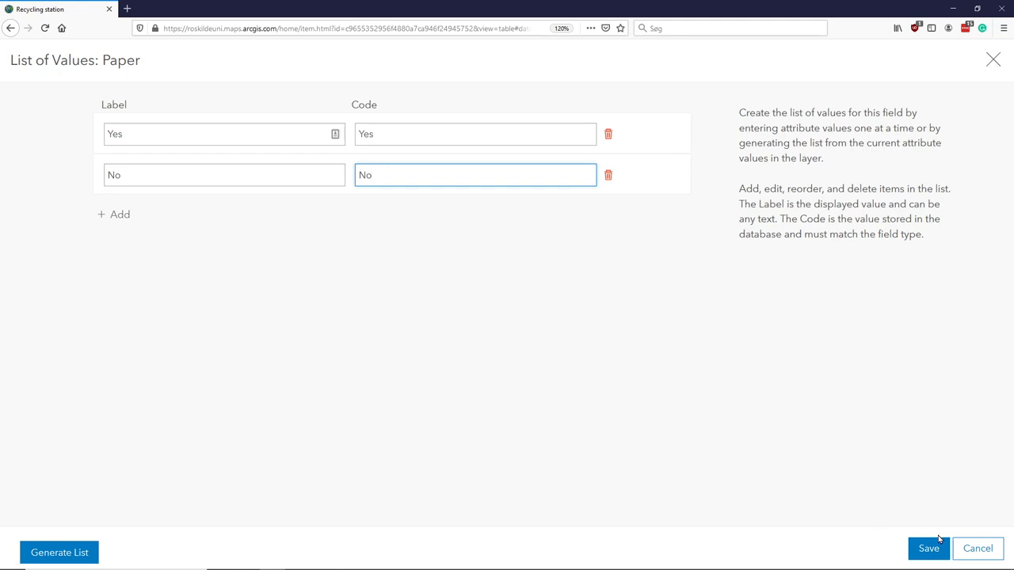
{"action": "left_click", "coordinate": [928, 548]}
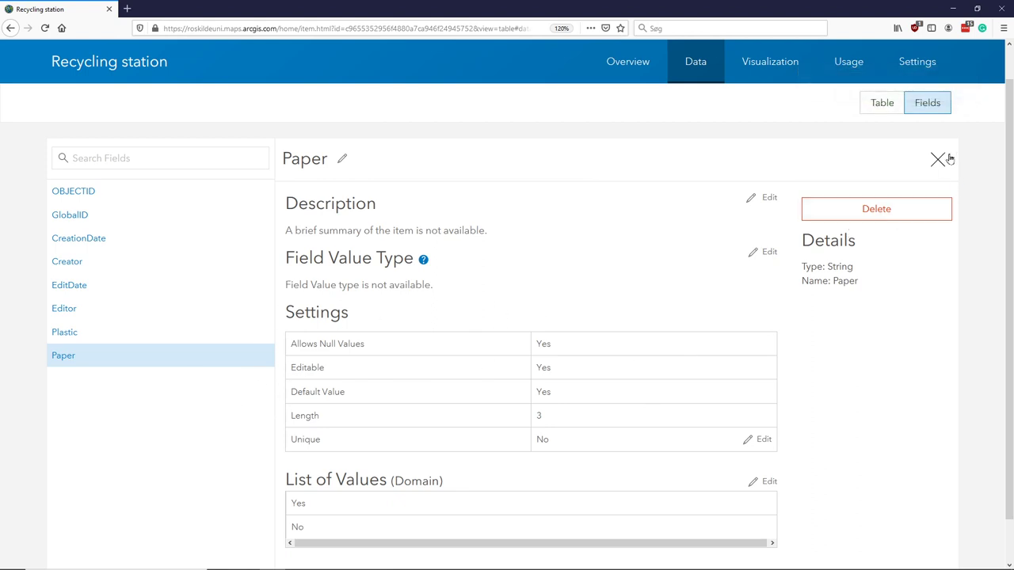
{"action": "mouse_move", "coordinate": [939, 163]}
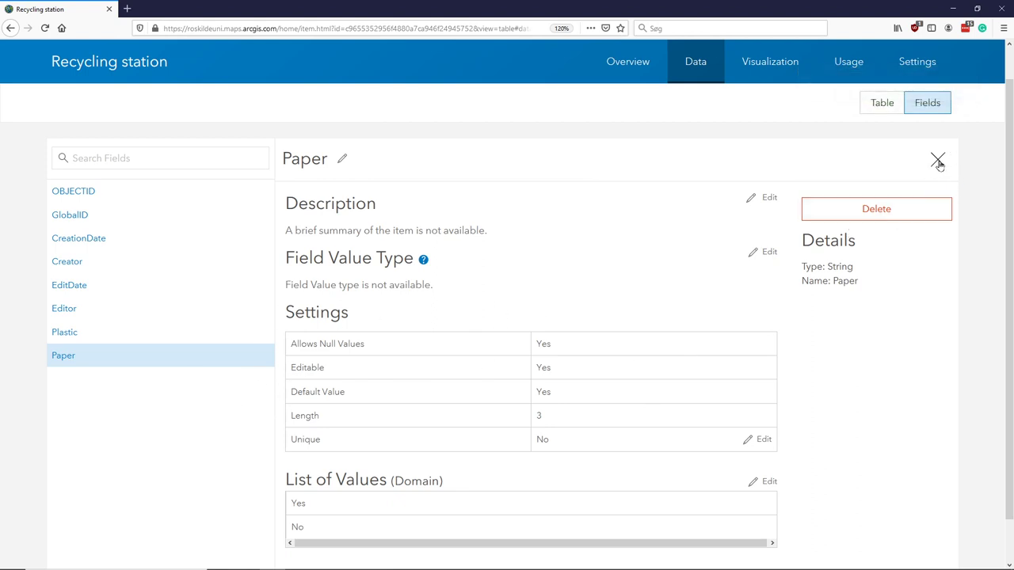
Step: Close the Paper field detail panel to see all nine fields
{"action": "left_click", "coordinate": [938, 160]}
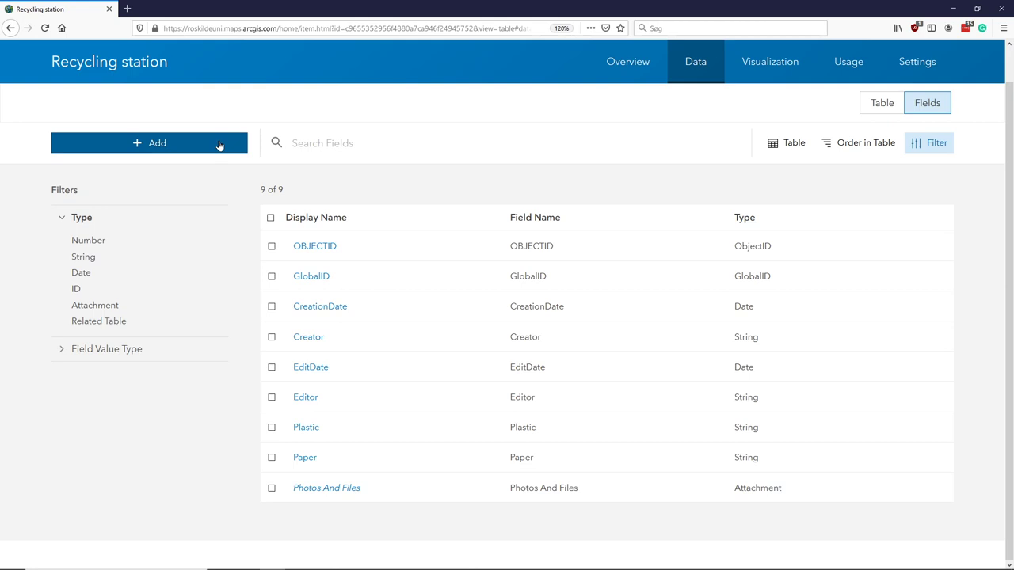
{"action": "mouse_move", "coordinate": [699, 108]}
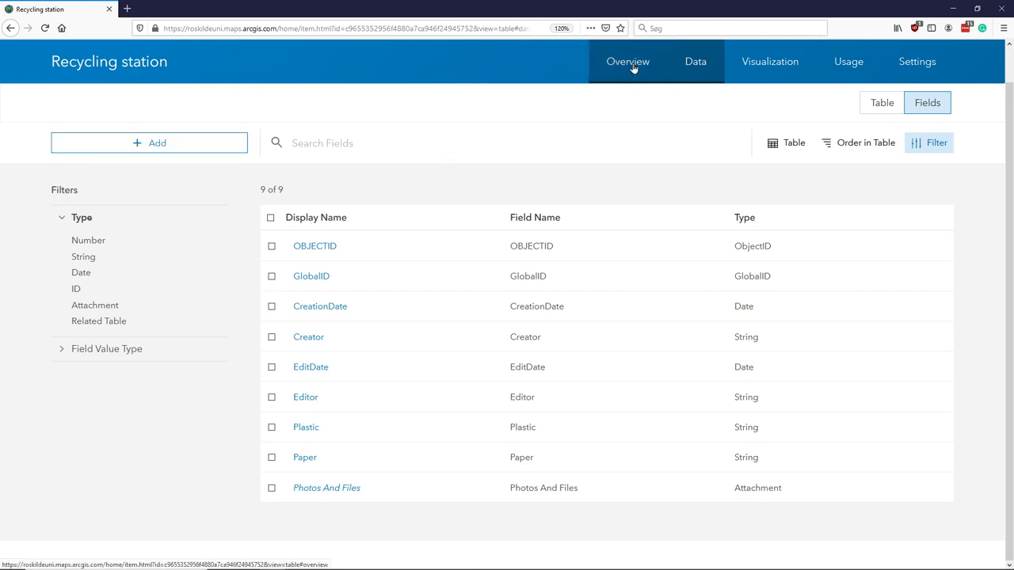
Step: Switch to the Recycling station item's Overview tab
{"action": "left_click", "coordinate": [627, 62]}
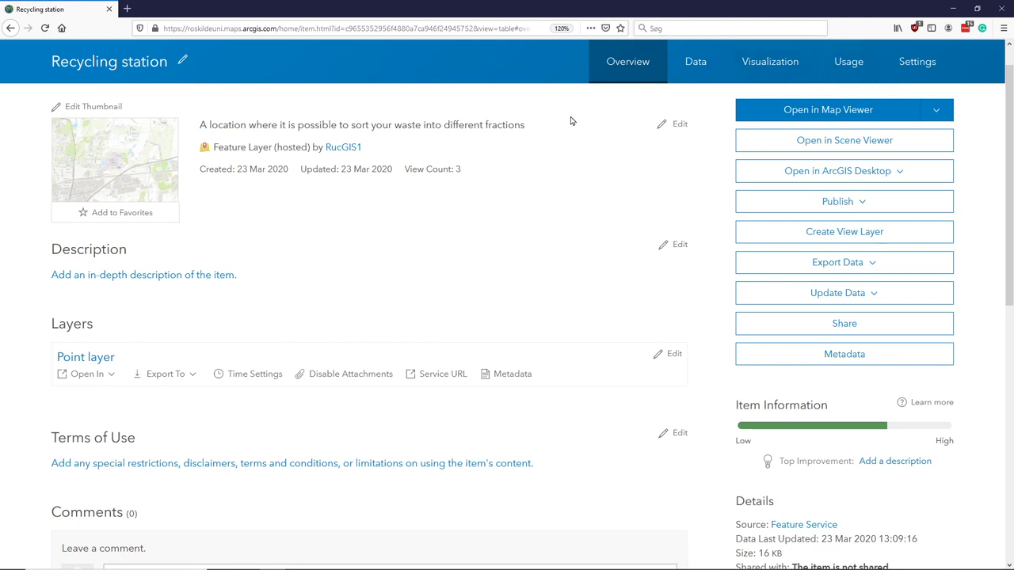
{"action": "mouse_move", "coordinate": [694, 115]}
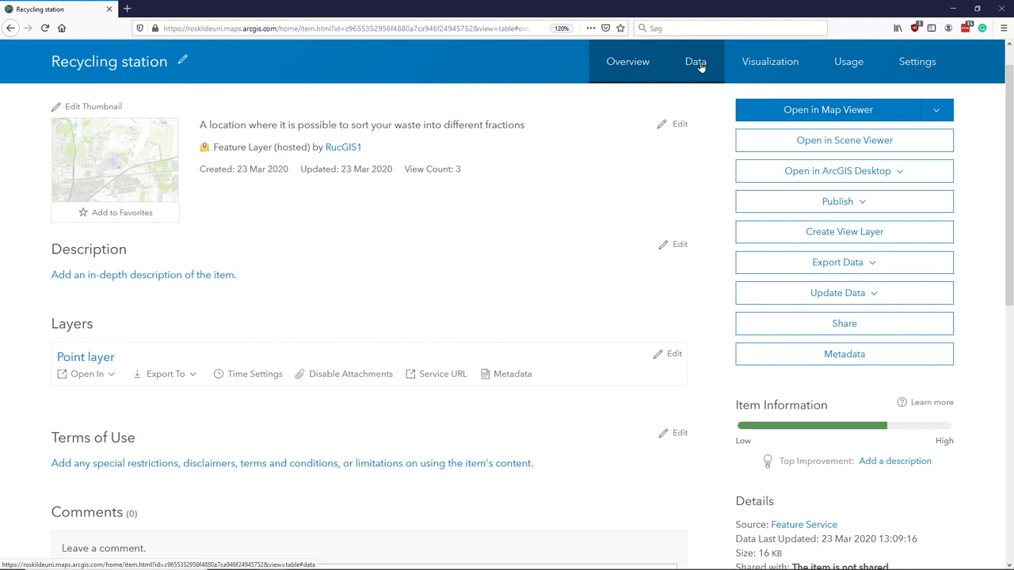
{"action": "mouse_move", "coordinate": [694, 61]}
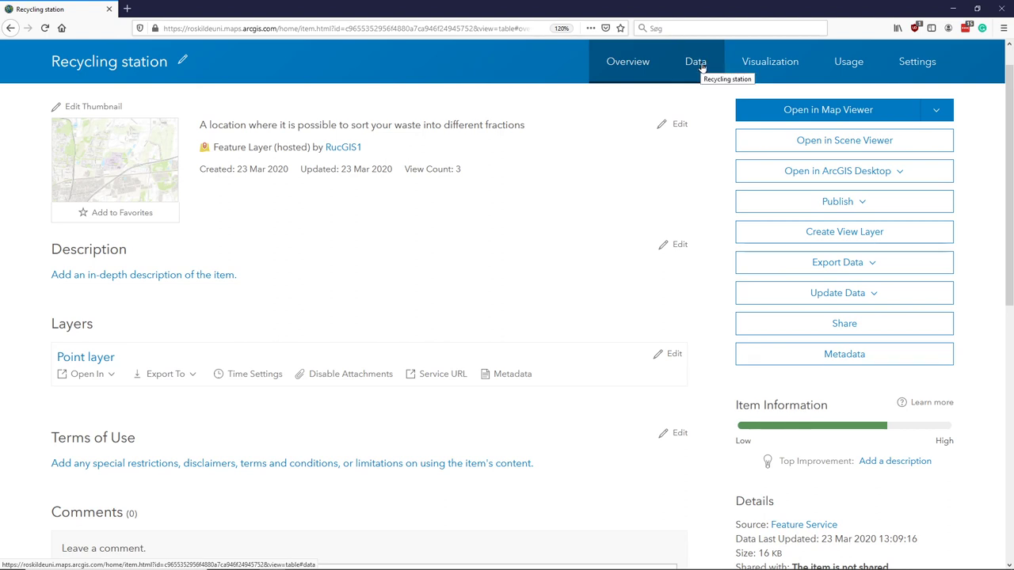